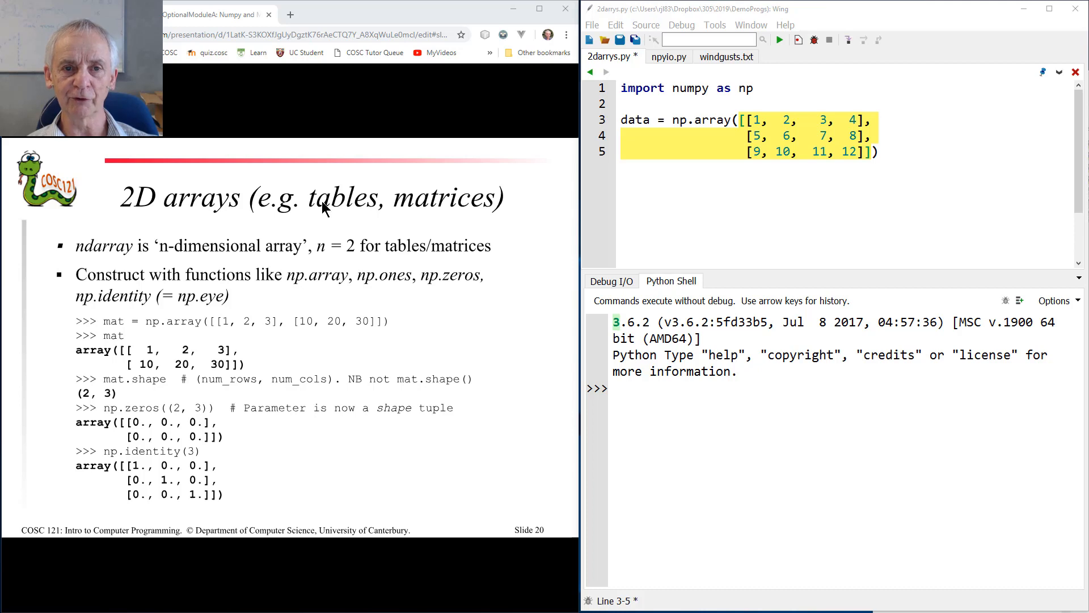
mouse_move(441, 212)
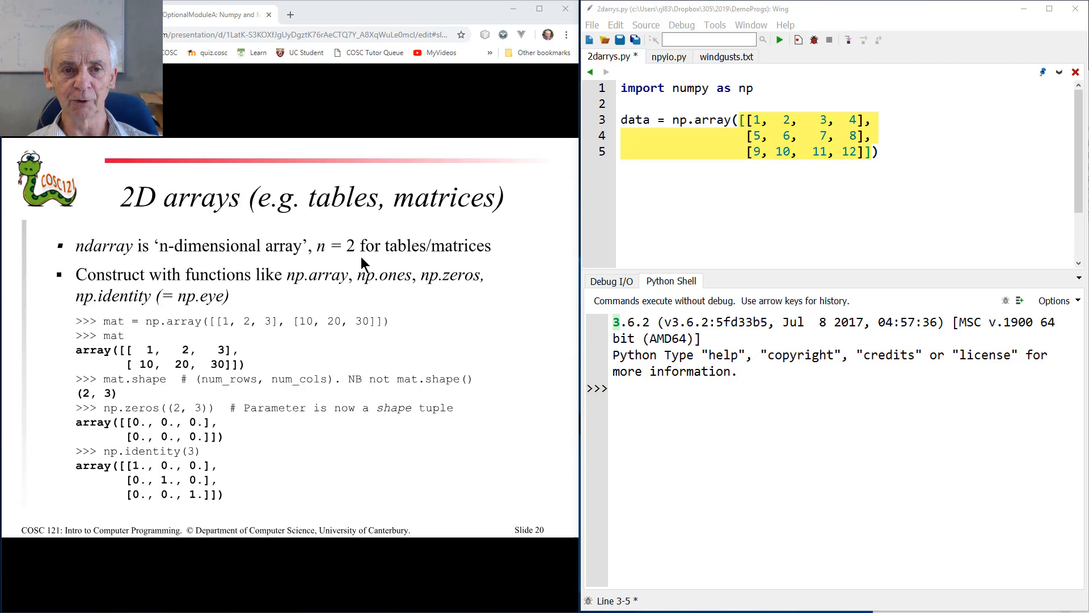
mouse_move(642, 456)
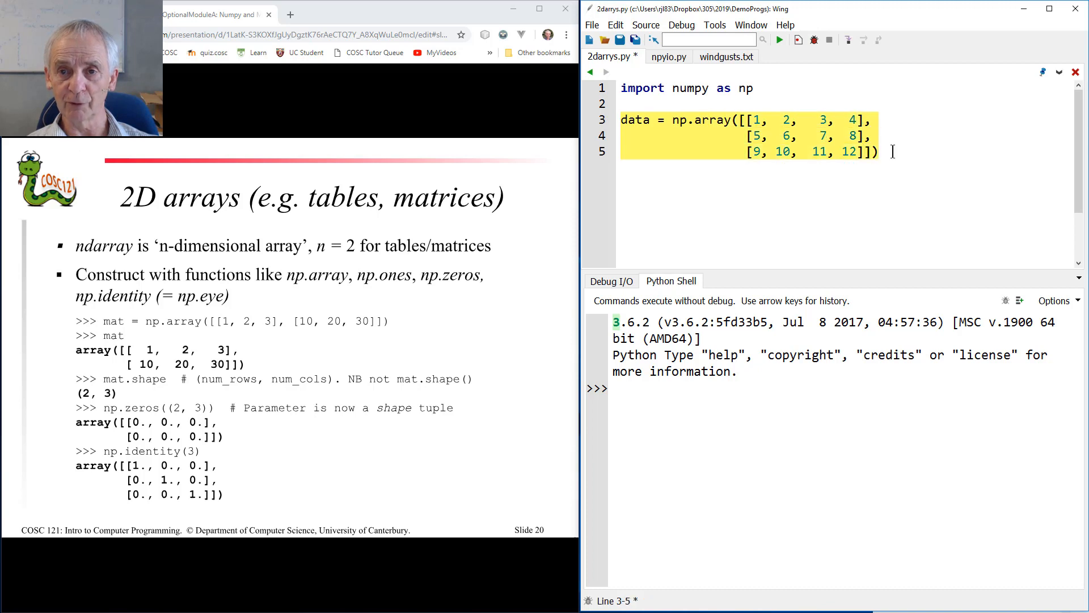
Highlight the three-line data array definition and run the 2darrys file in the shell
left_click(743, 119)
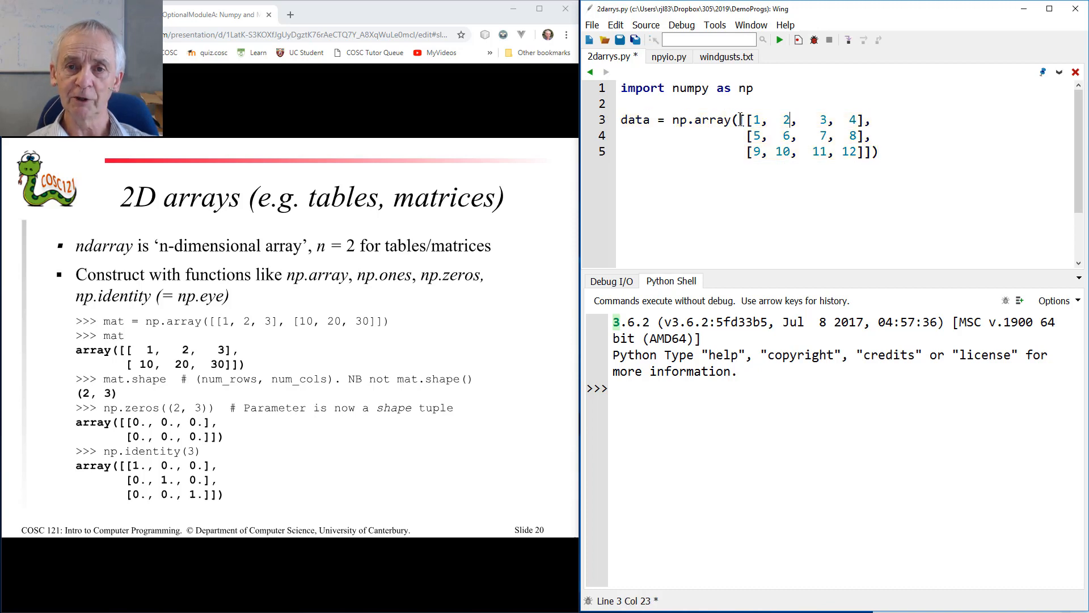
left_click_drag(747, 119, 878, 151)
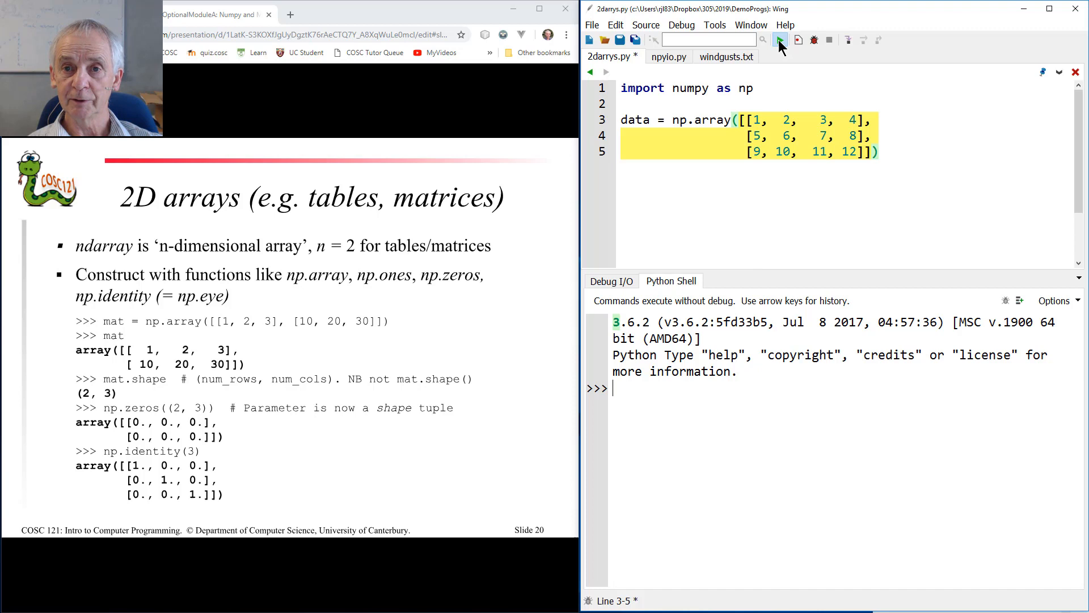
left_click(779, 40)
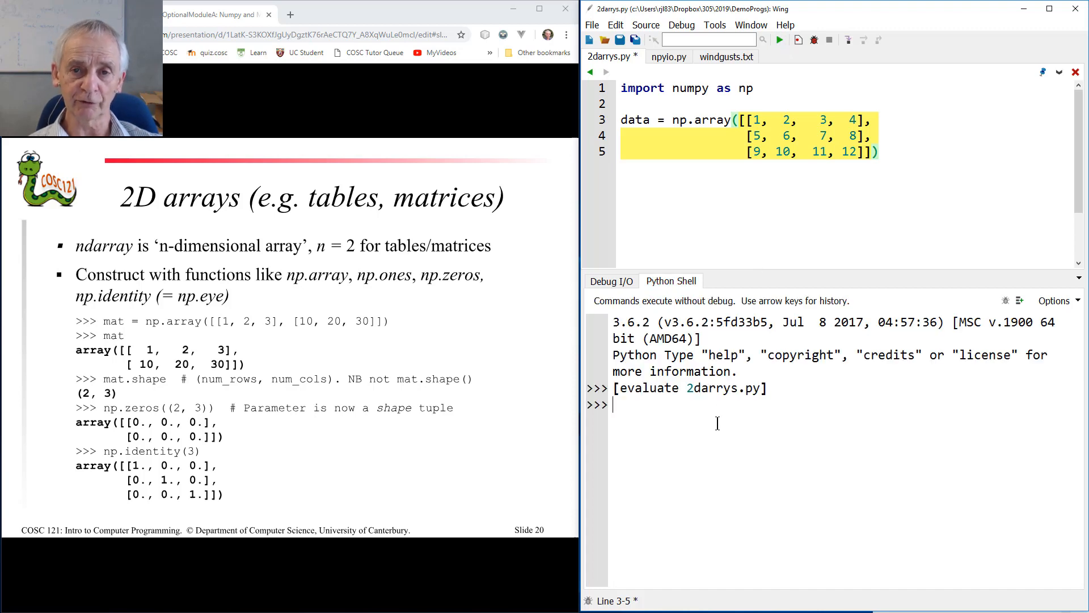
Show data in the shell as an array repr and again via print(data)
type("data")
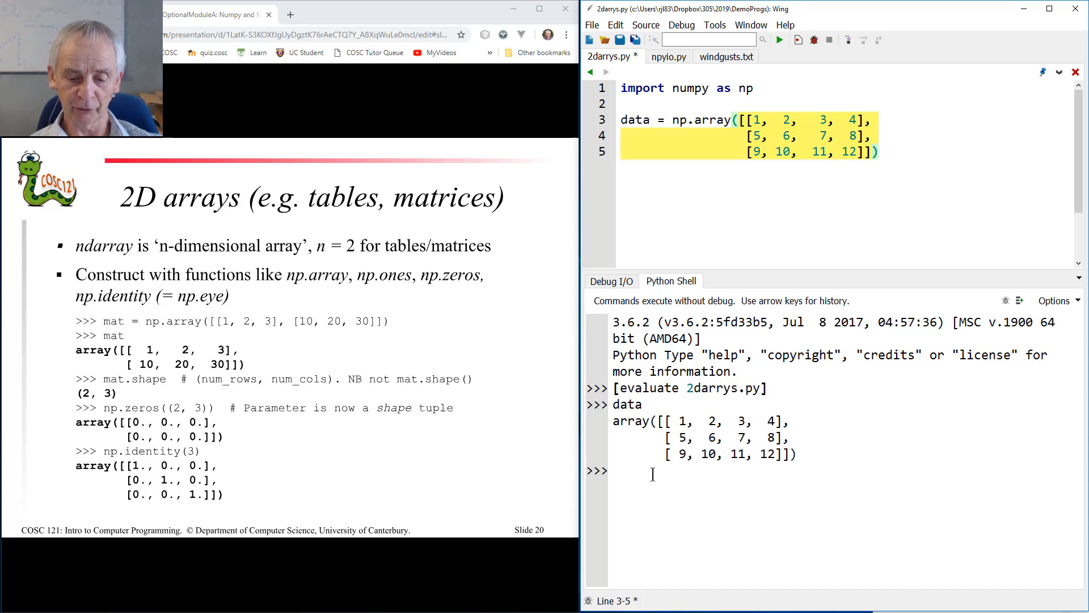
type("print(data")
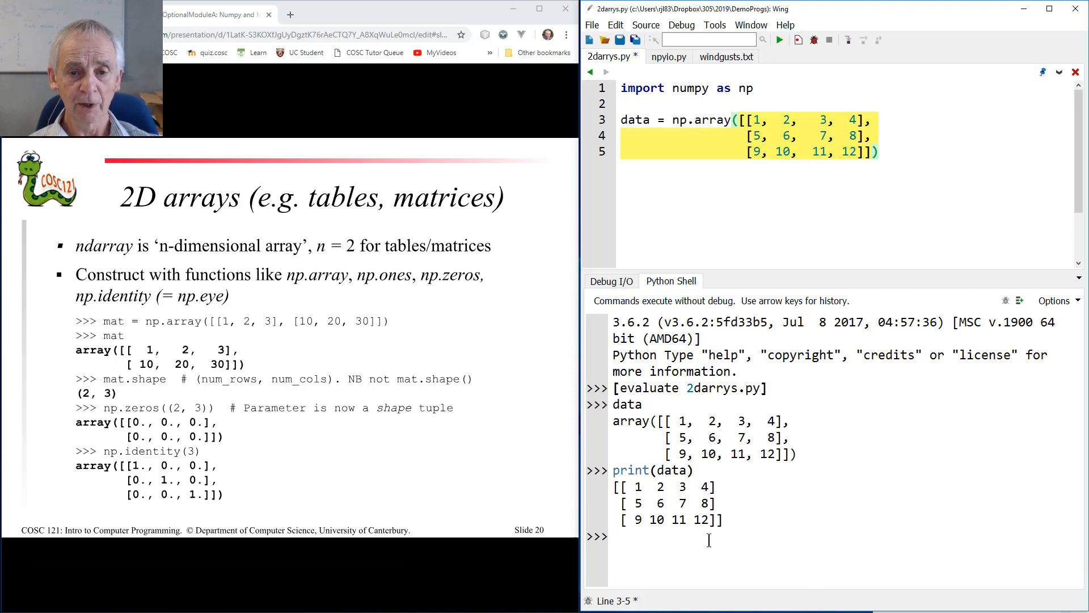
Evaluate np.zeros((5, 10)) to get a 5-by-10 array of float zeros
type("np.")
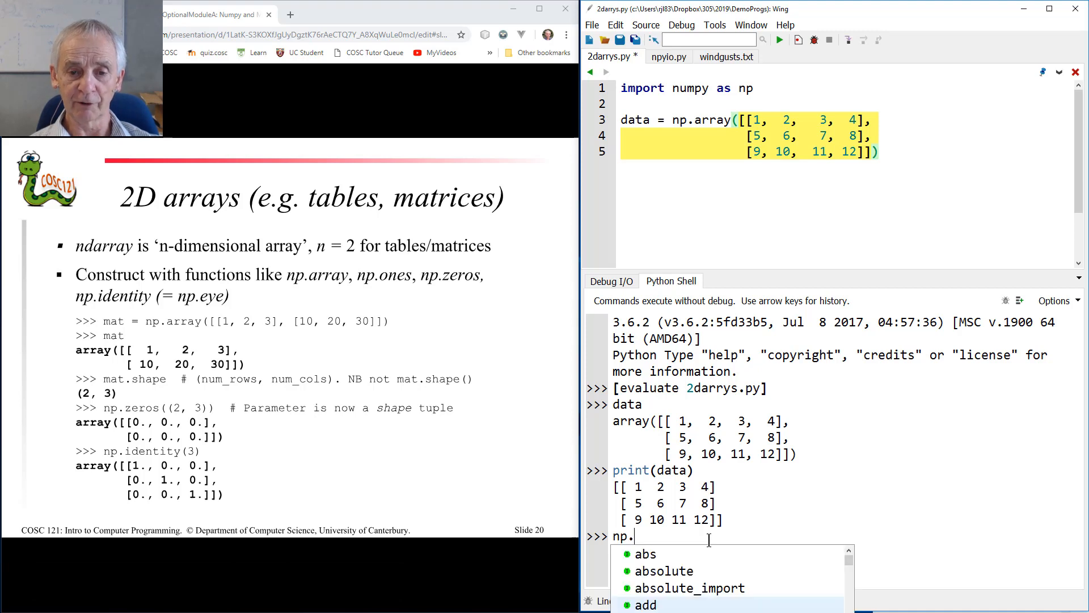
type("zero")
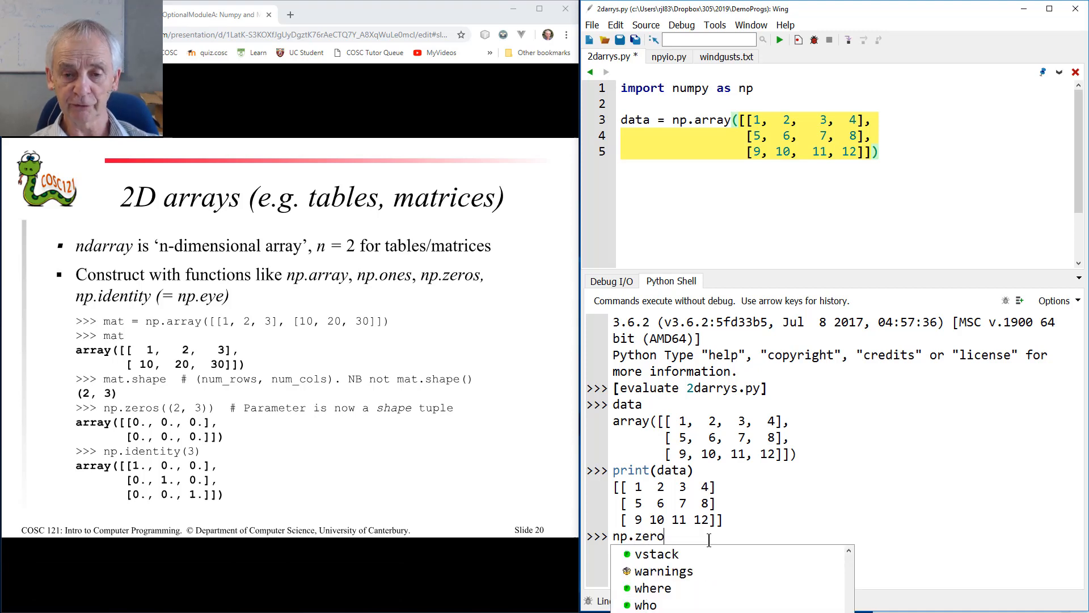
type("s(")
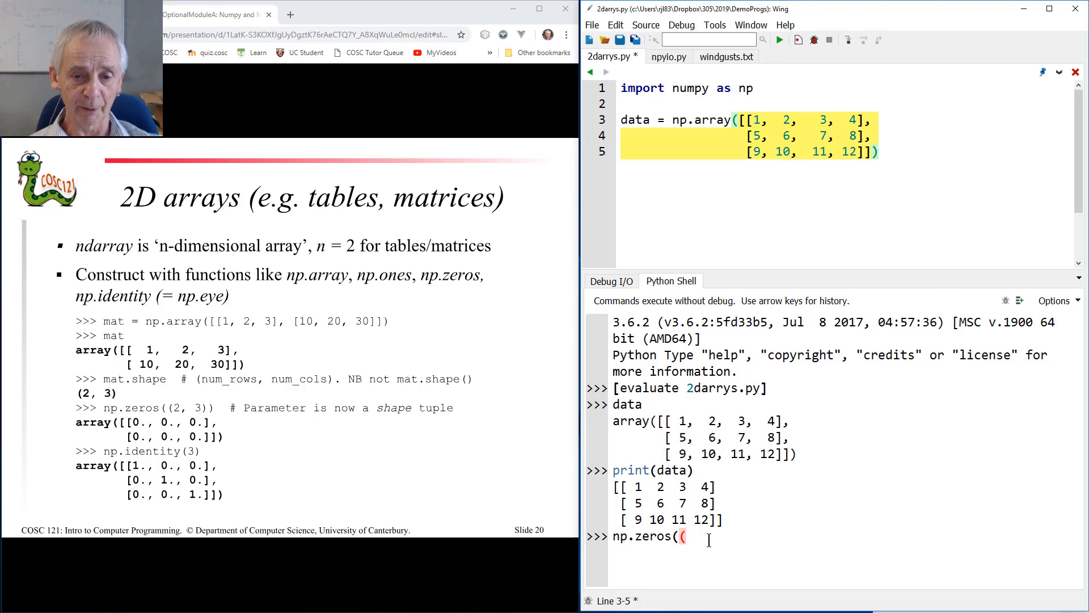
type("(5")
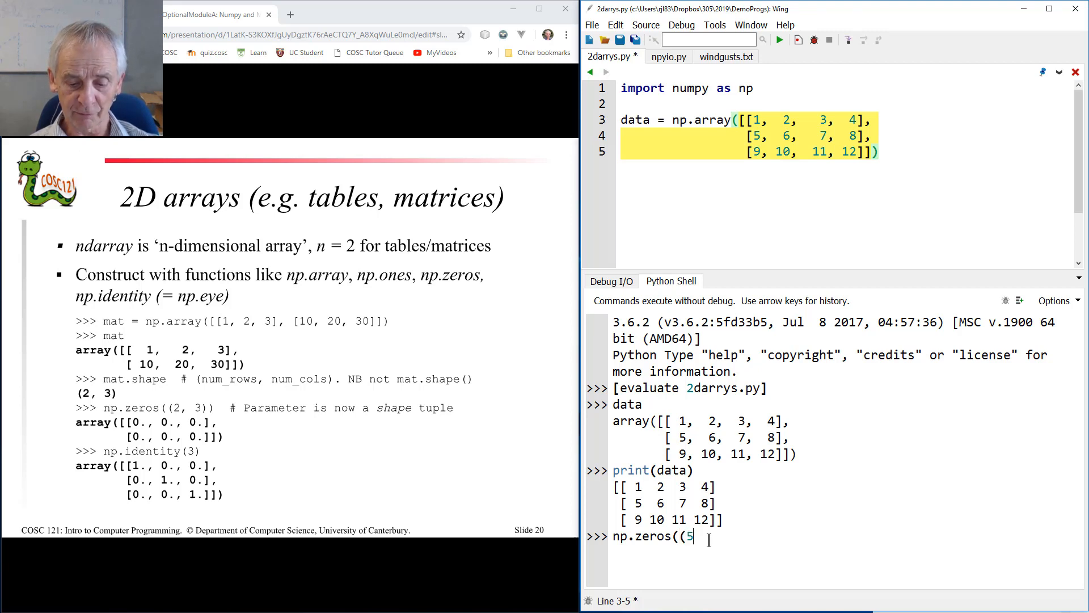
type(", 10))")
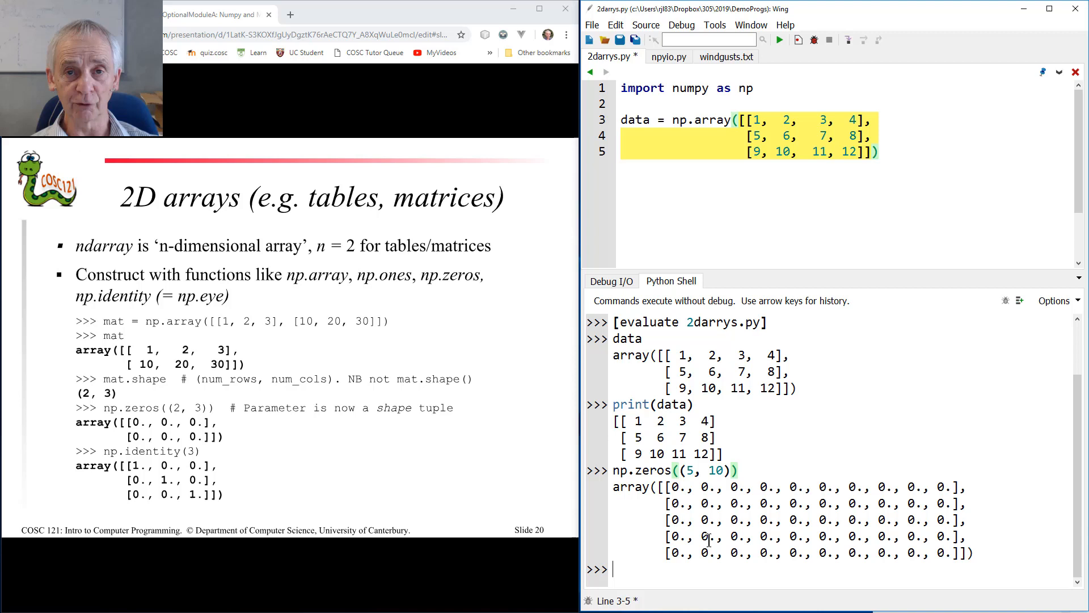
Retry np.zeros with dtype=np.int64, hitting TypeErrors before getting the integer zeros array
type("n")
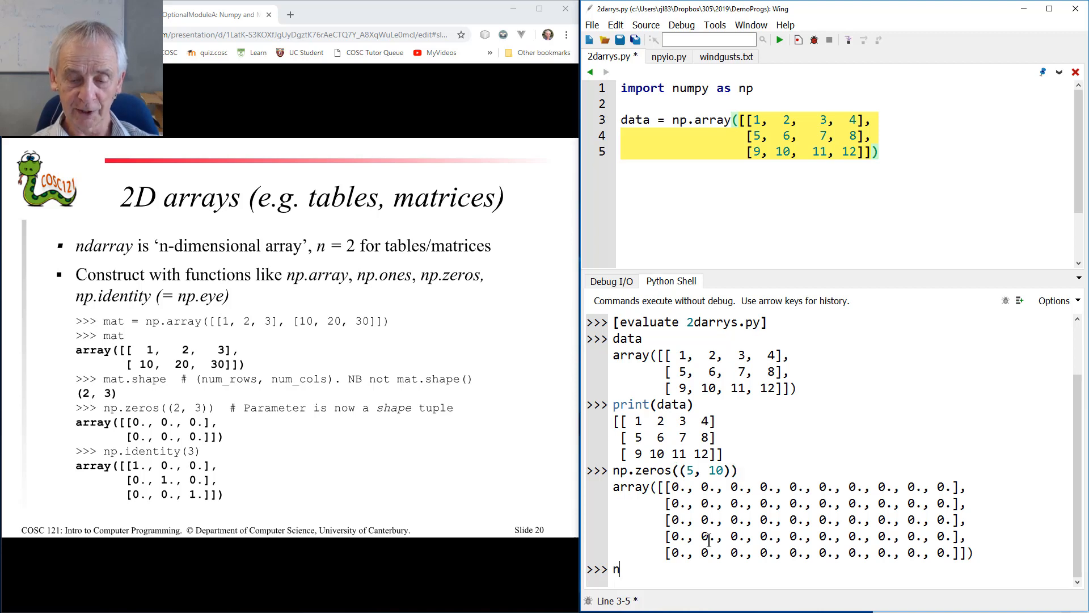
type("p.zeros(5, 10")
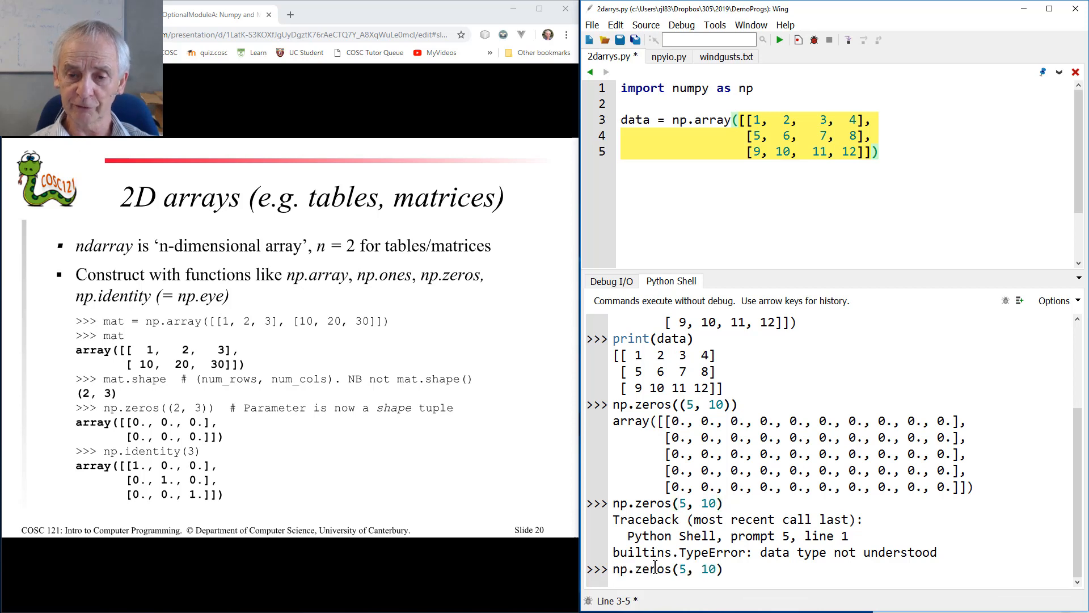
type("dtyp")
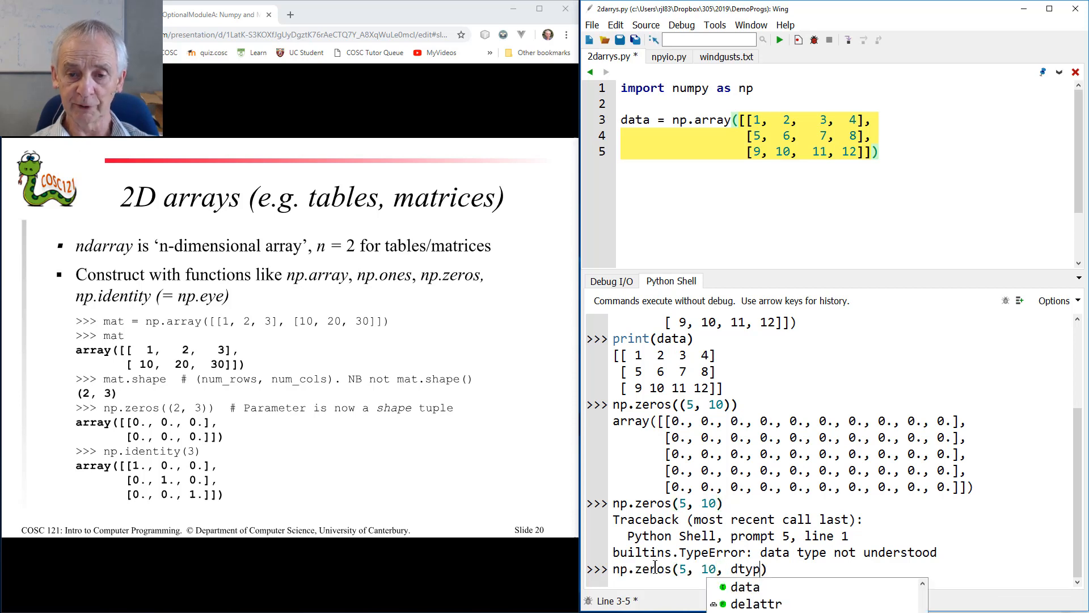
type("e=np.int64")
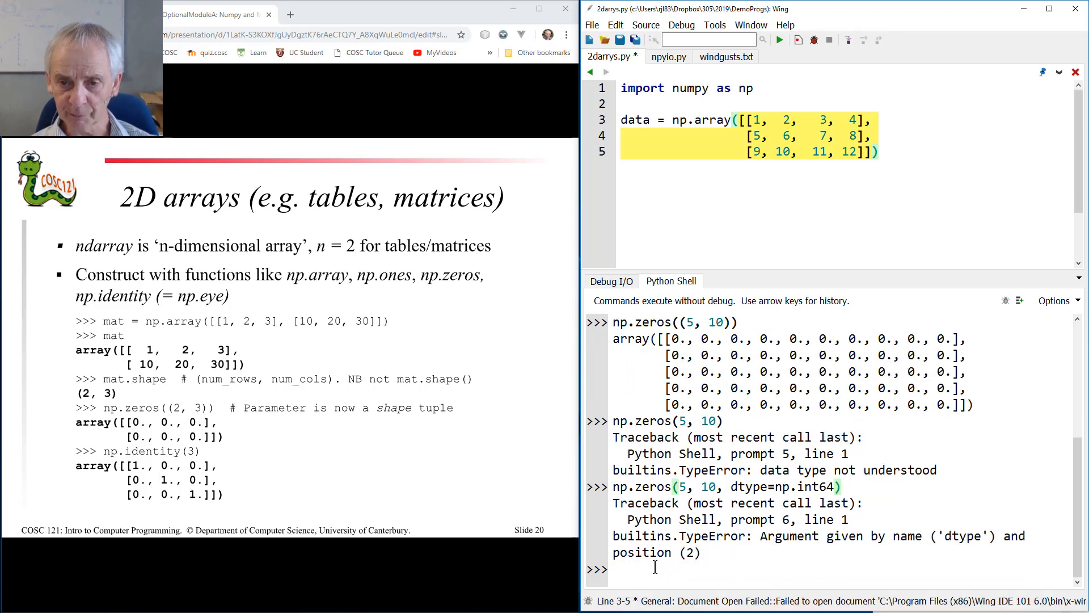
type("np.zeros(5, 10, dtype=np.int64)")
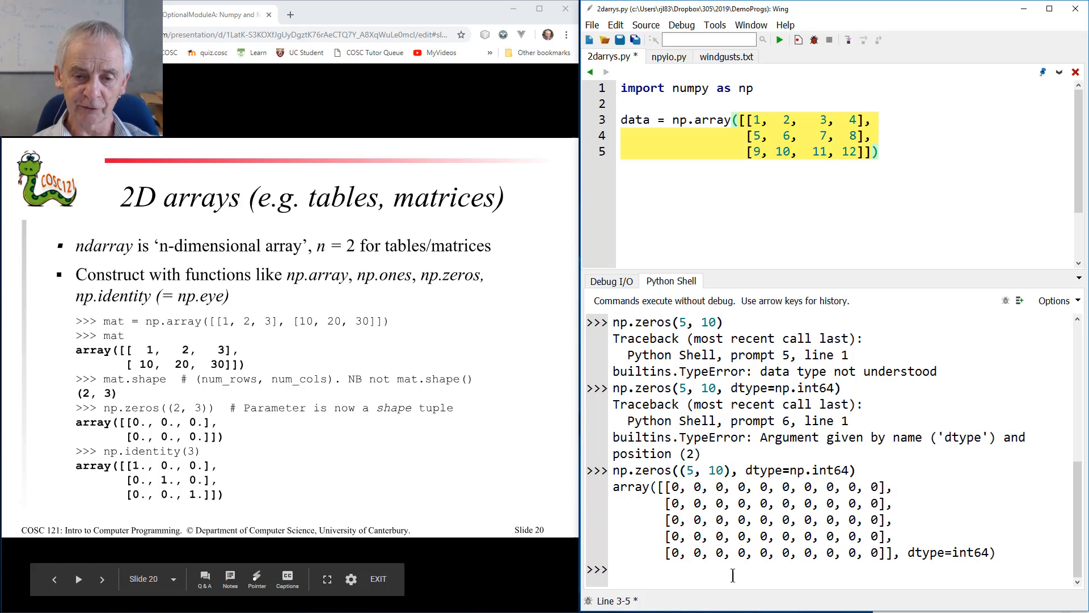
Evaluate np.identity(5) to produce a 5-by-5 identity matrix
type("np.ident")
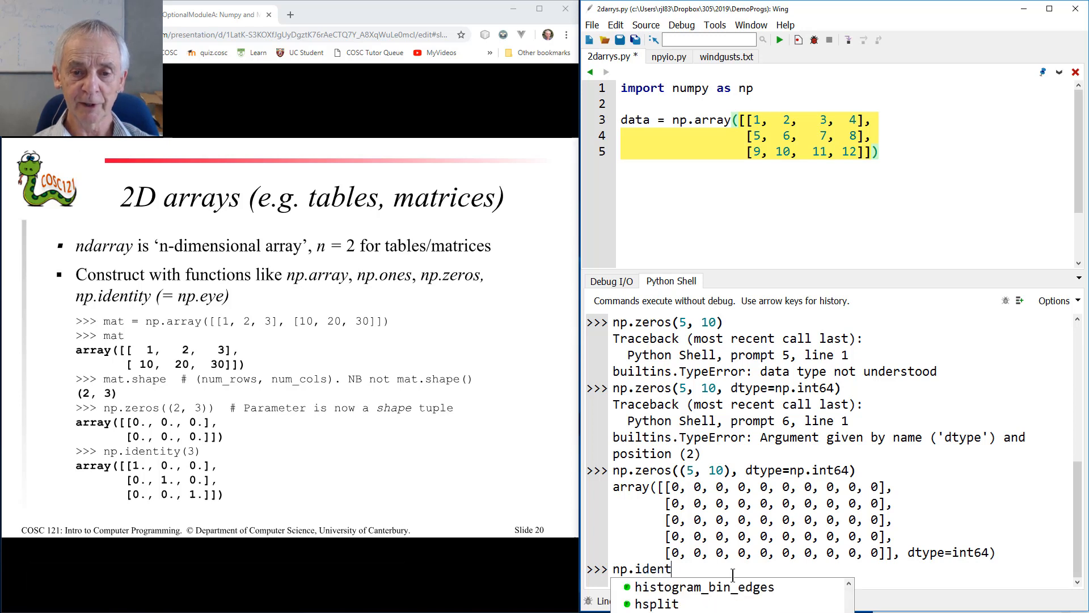
type("ity(")
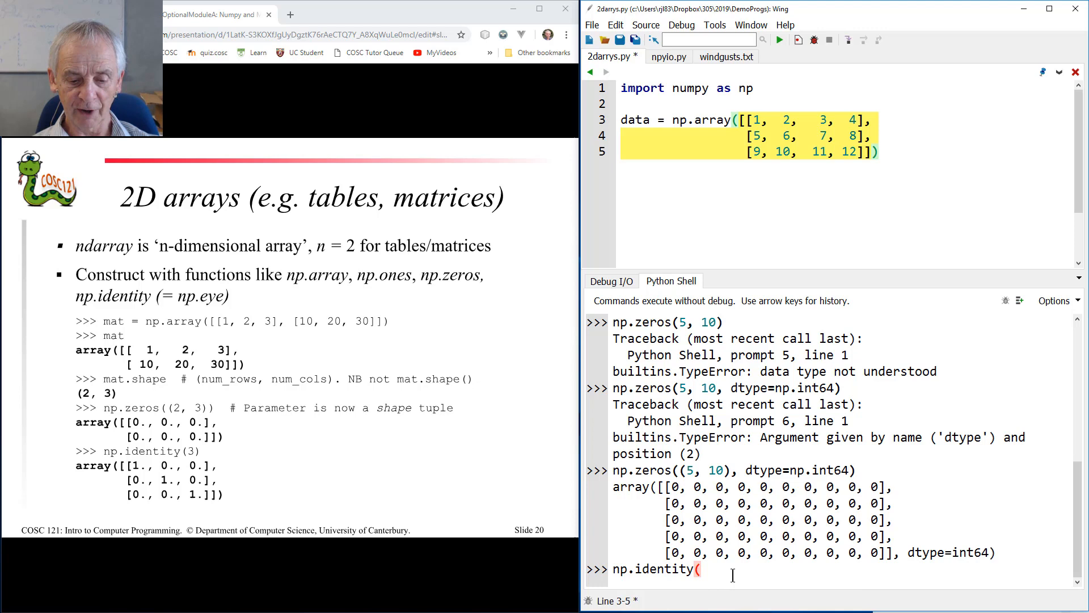
type("5)")
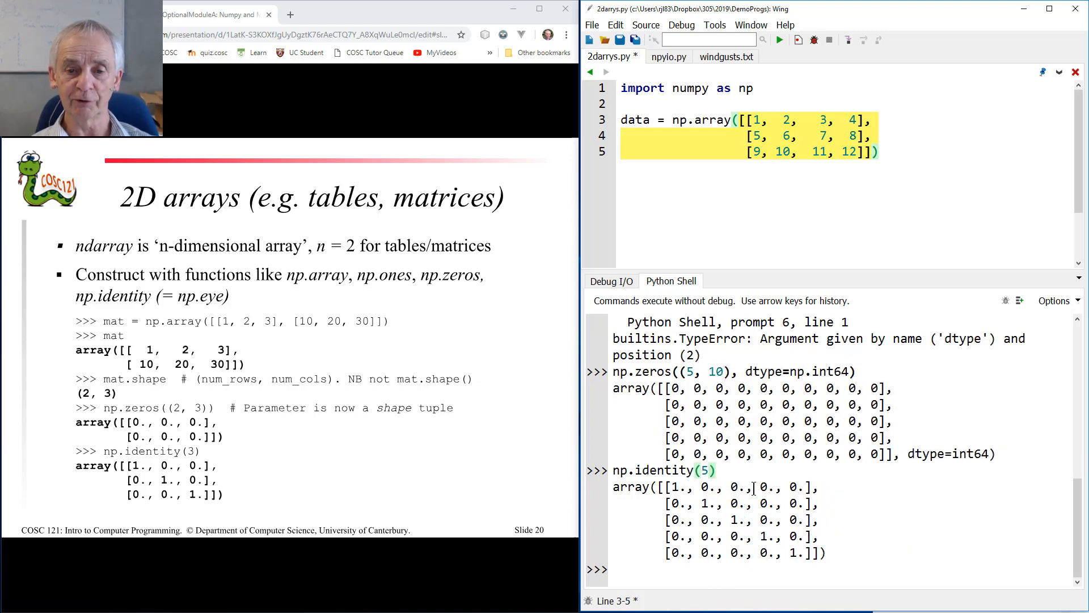
mouse_move(458, 475)
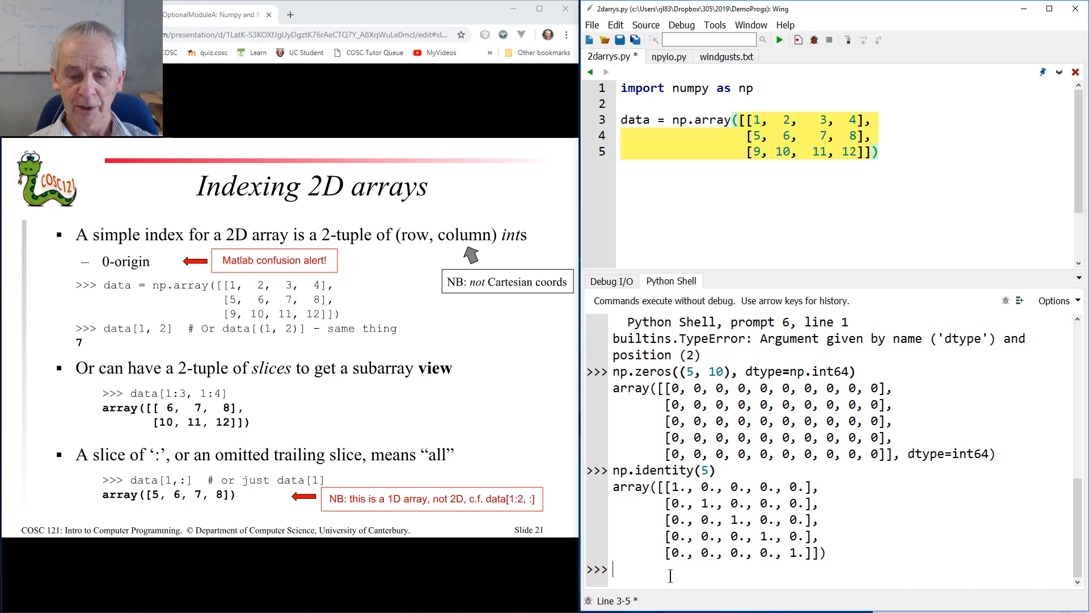
Look up data[(2, 3)] to get the element 12
type("data[")
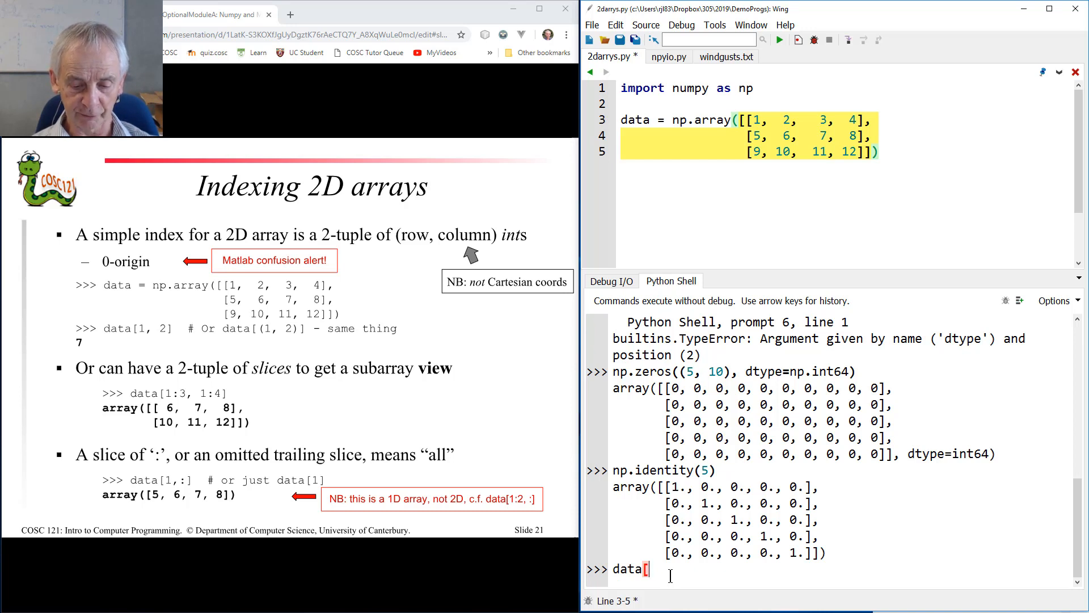
type("(")
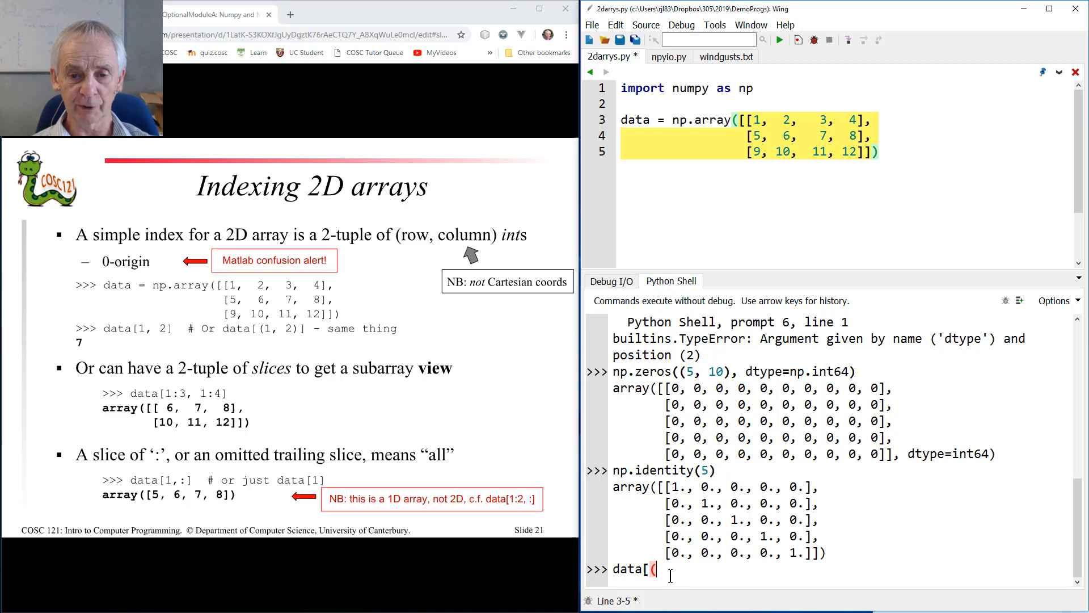
type("(2, 3)")
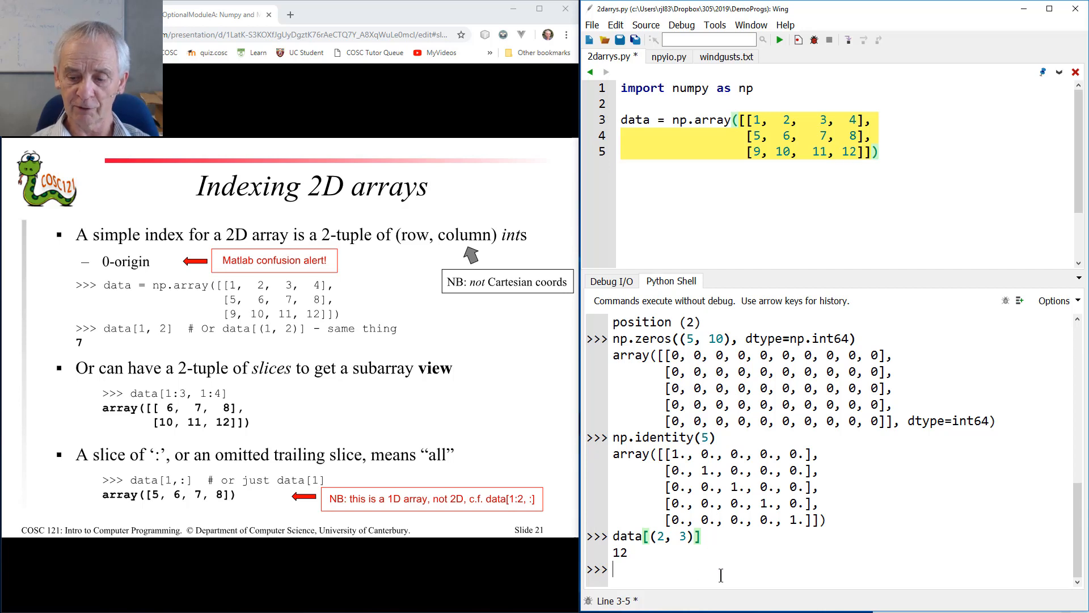
Look up row 0 elements data[(0, 0)] and data[(0, -1)], giving 1 and 4
type("data[(2, )]")
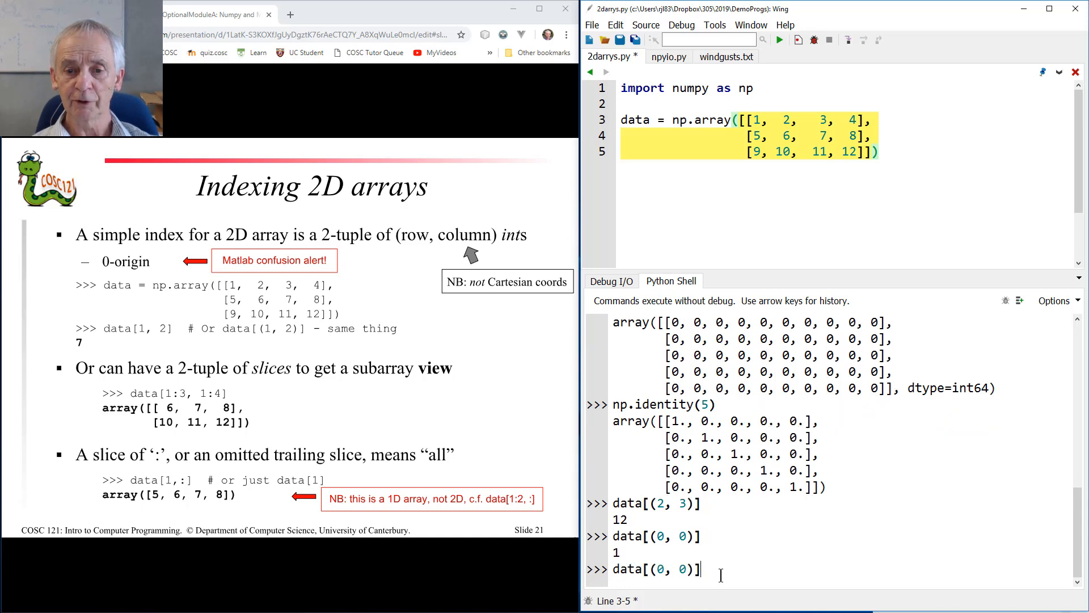
key("BackSpace")
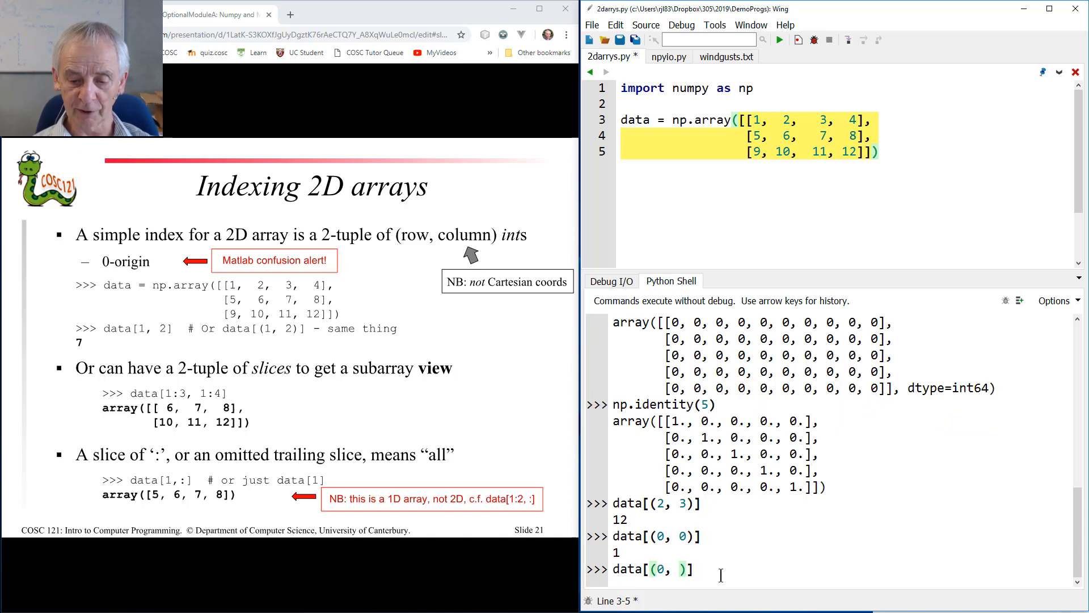
type("-1")
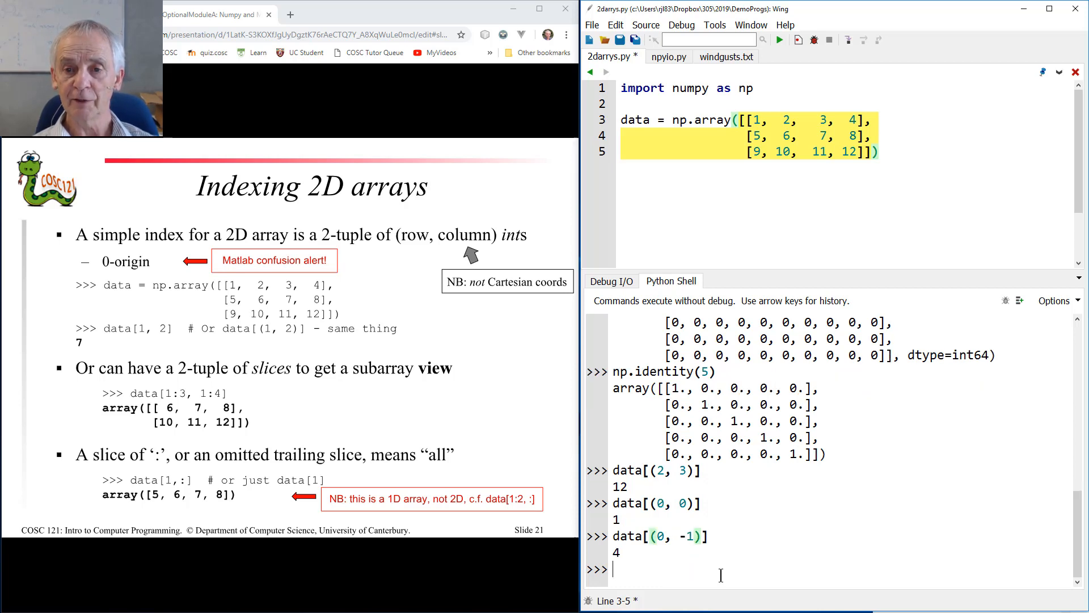
mouse_move(278, 579)
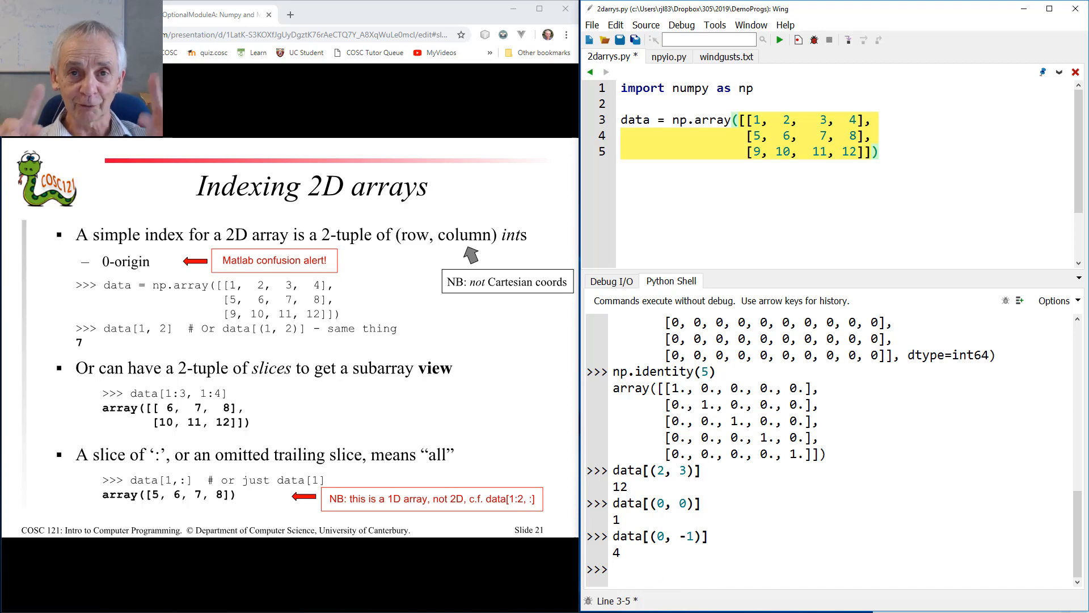
Show 5,4 is a tuple, then evaluate data[0, -1] without parentheses to get 4
type("5,4")
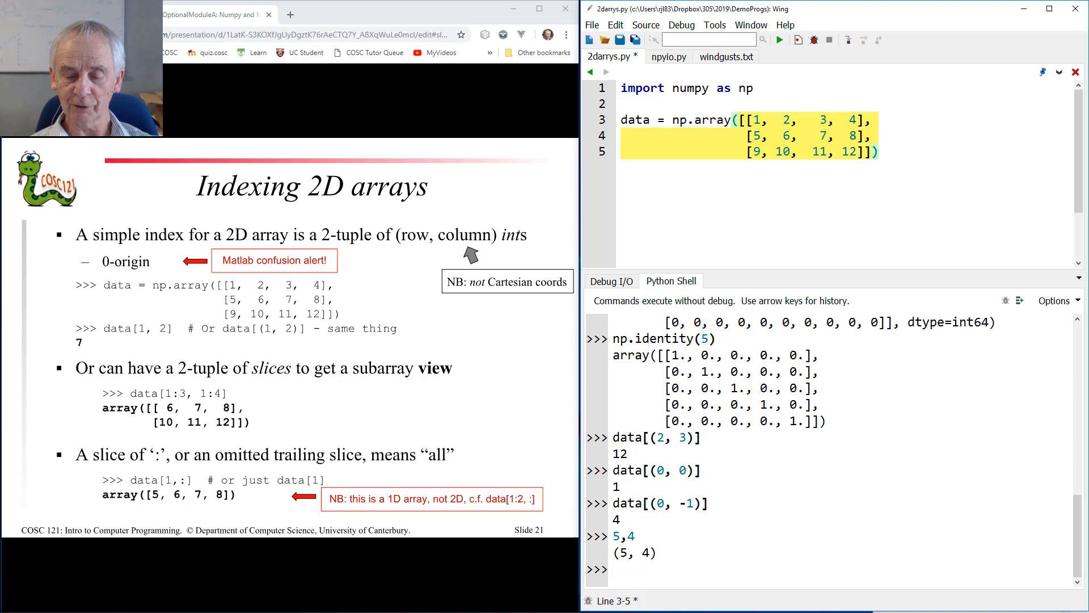
type("data[(0, -1)]")
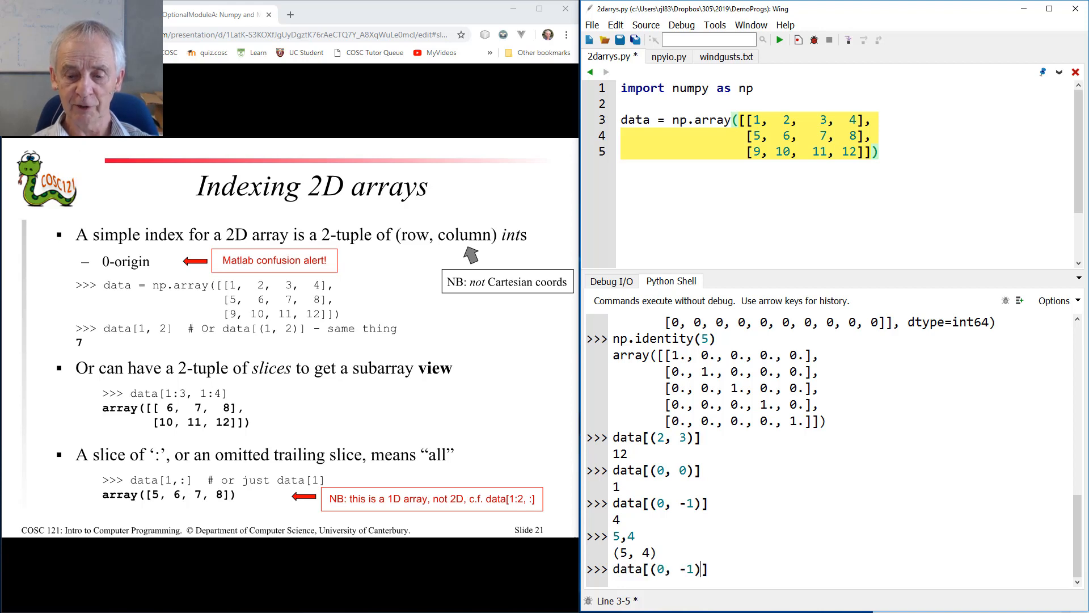
key("Backspace")
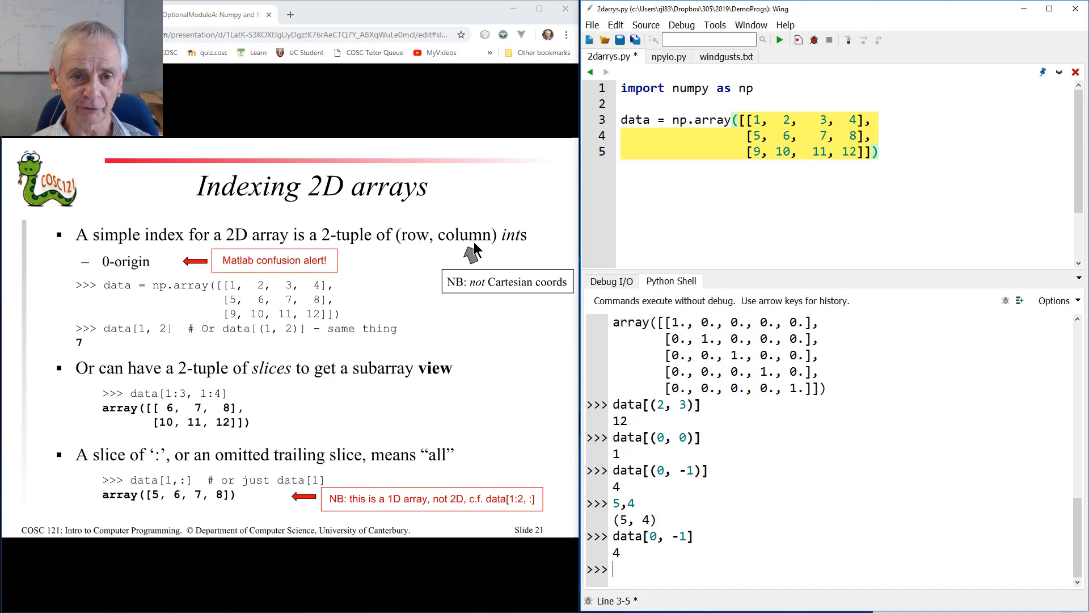
mouse_move(453, 256)
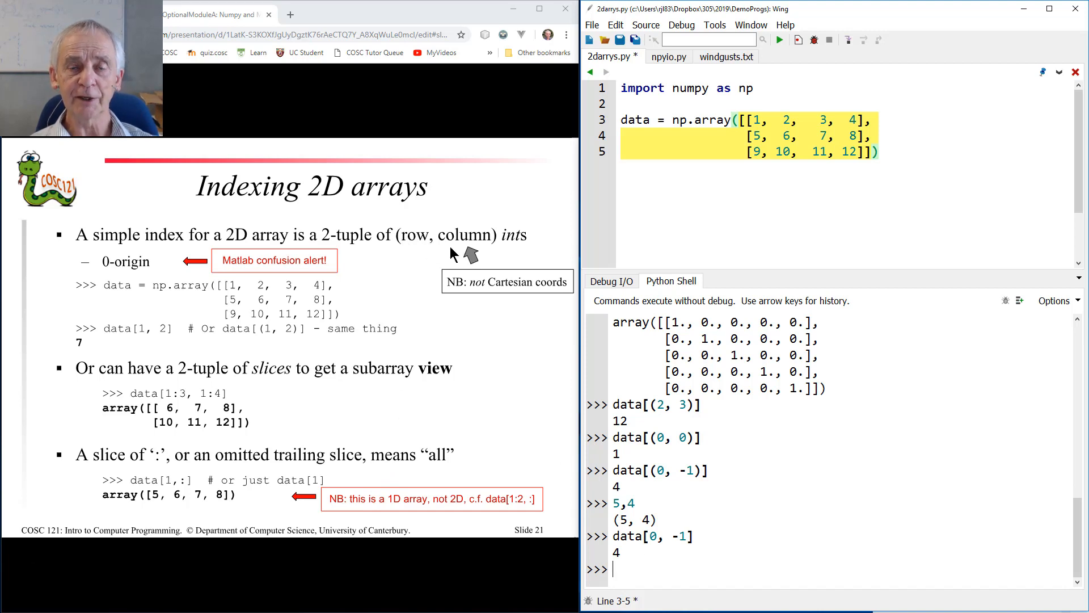
mouse_move(475, 246)
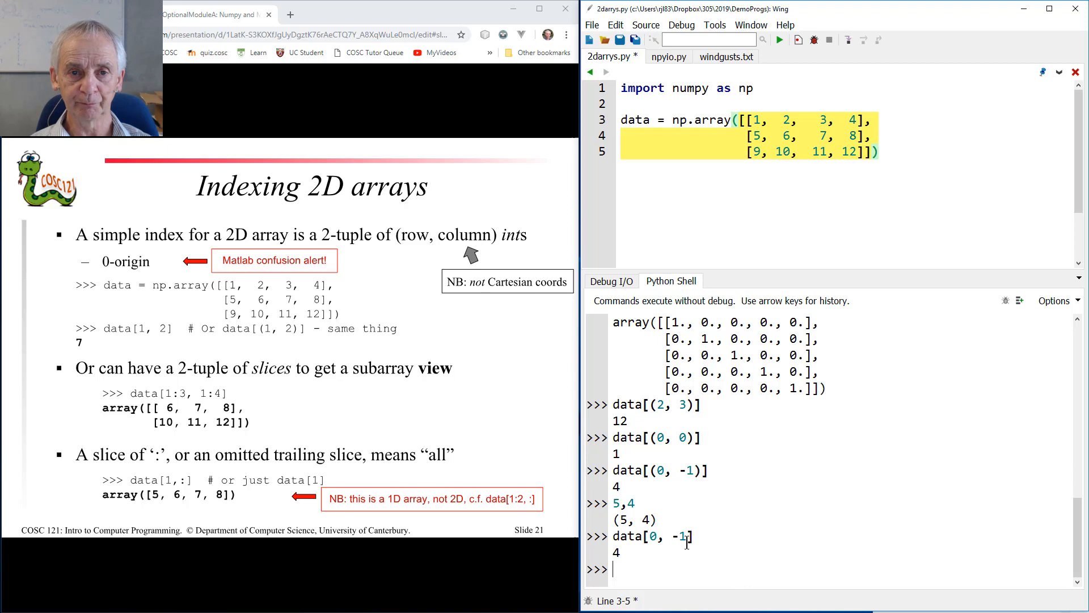
mouse_move(503, 300)
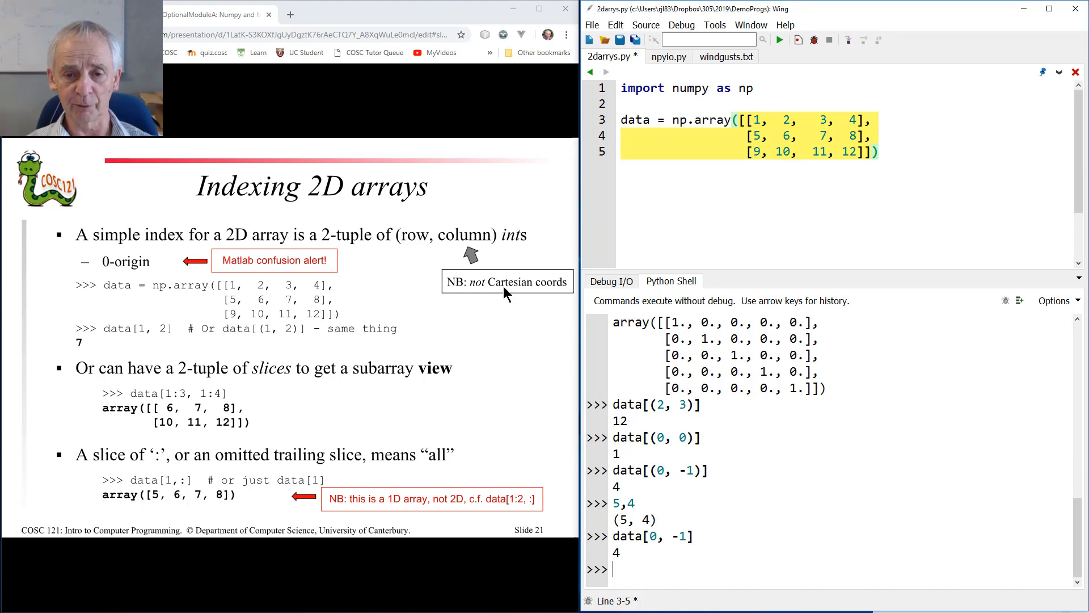
mouse_move(494, 469)
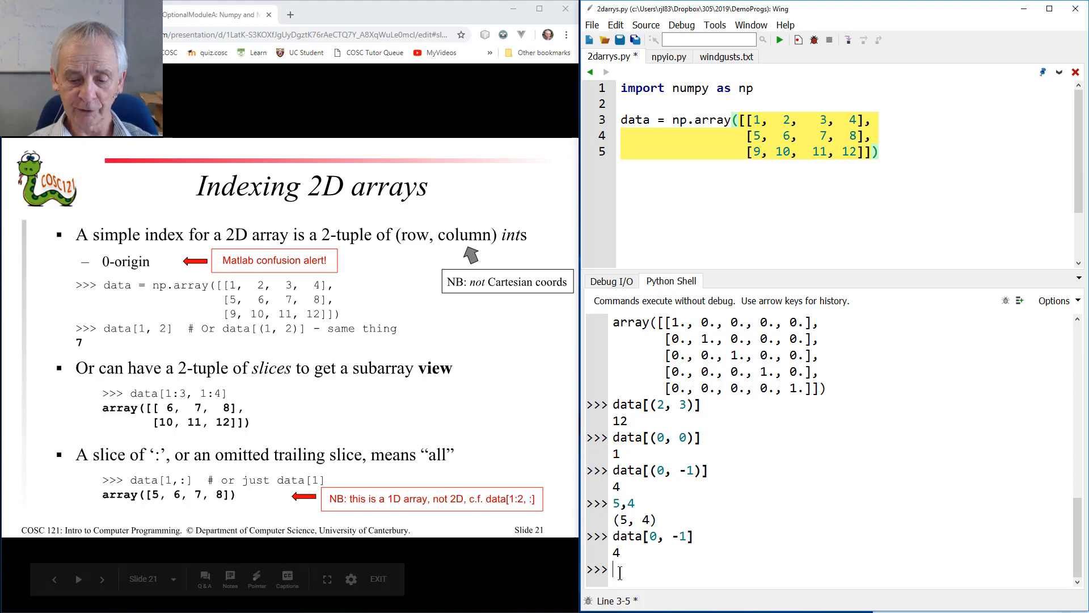
Slice data[1:3, 1:4], assign 7 into its [0, 0], and show data itself changed
type("data")
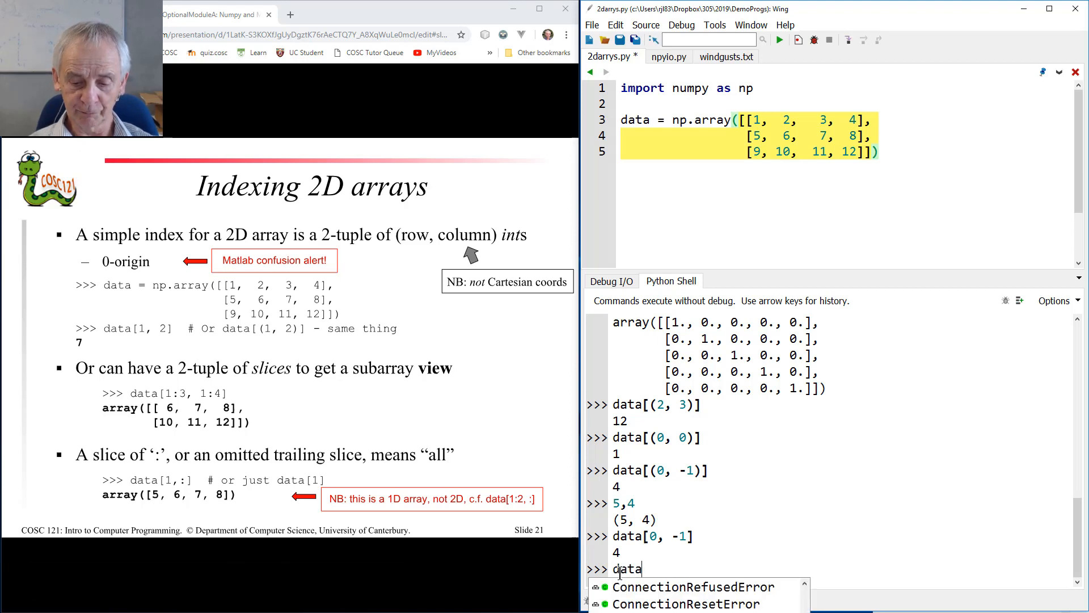
type("[1:3")
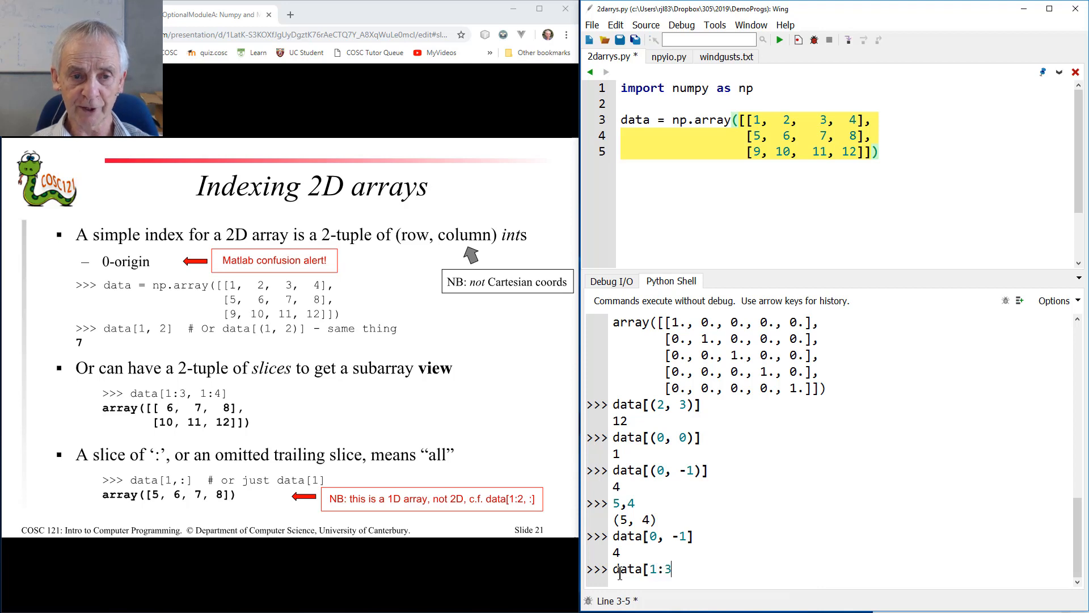
type(", 1:4")
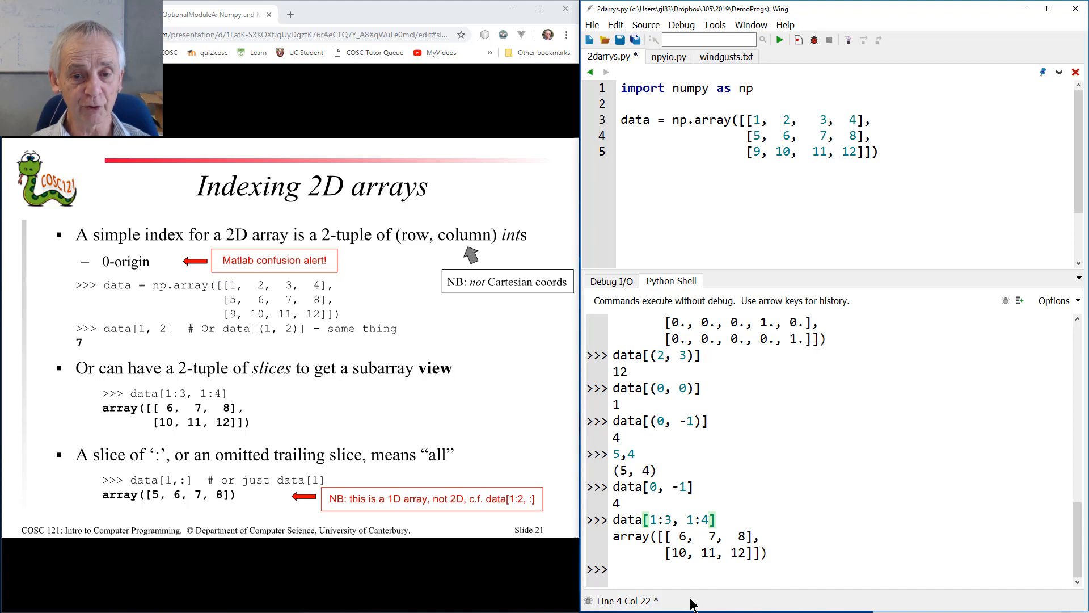
type("data[1:3, 1:4]")
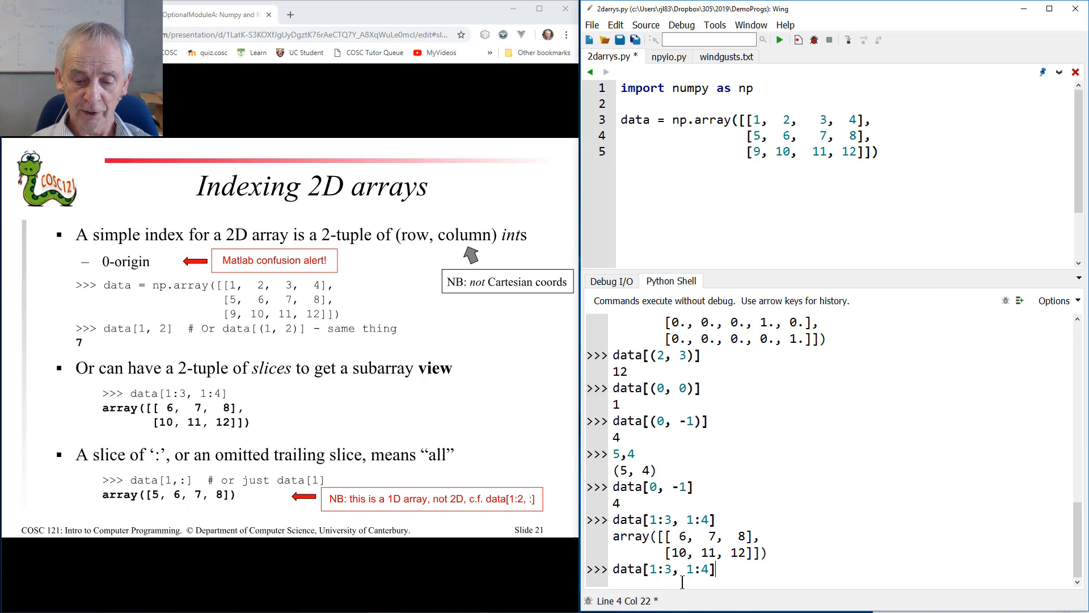
type("[")
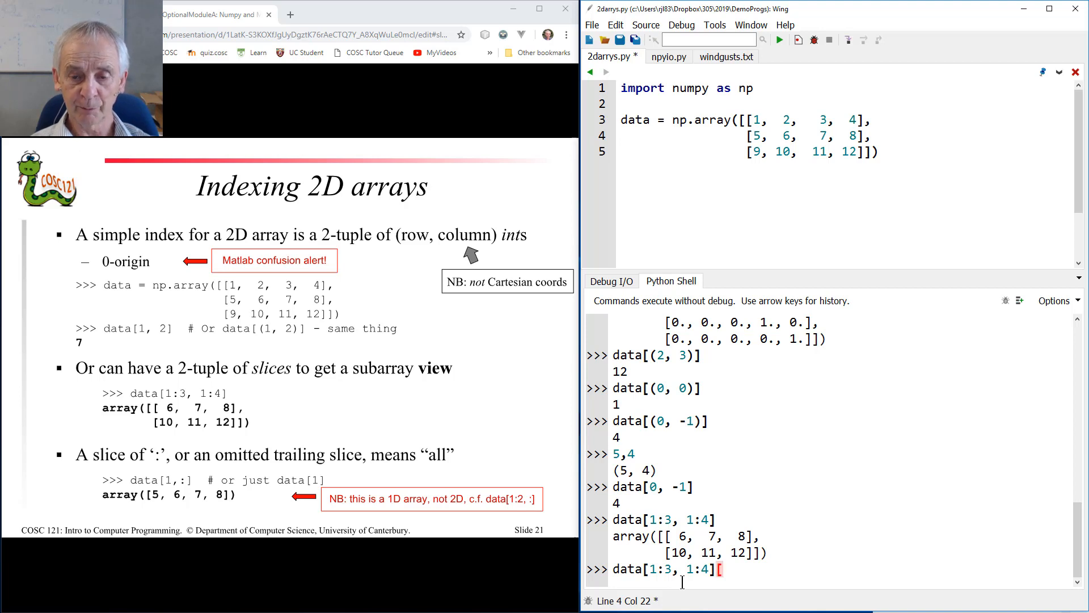
type("0, 0] = 7")
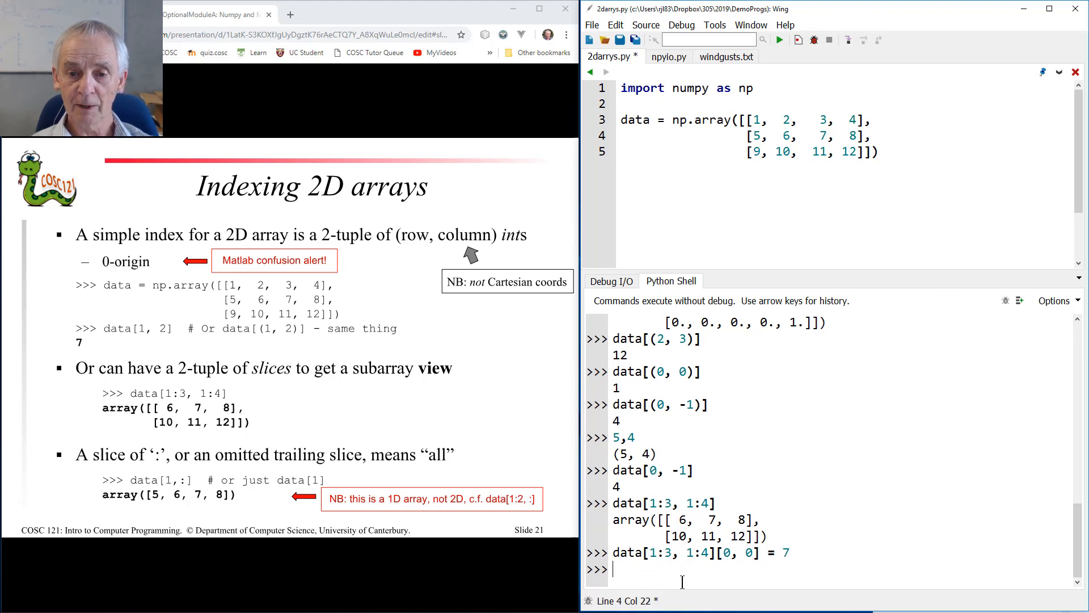
type("data")
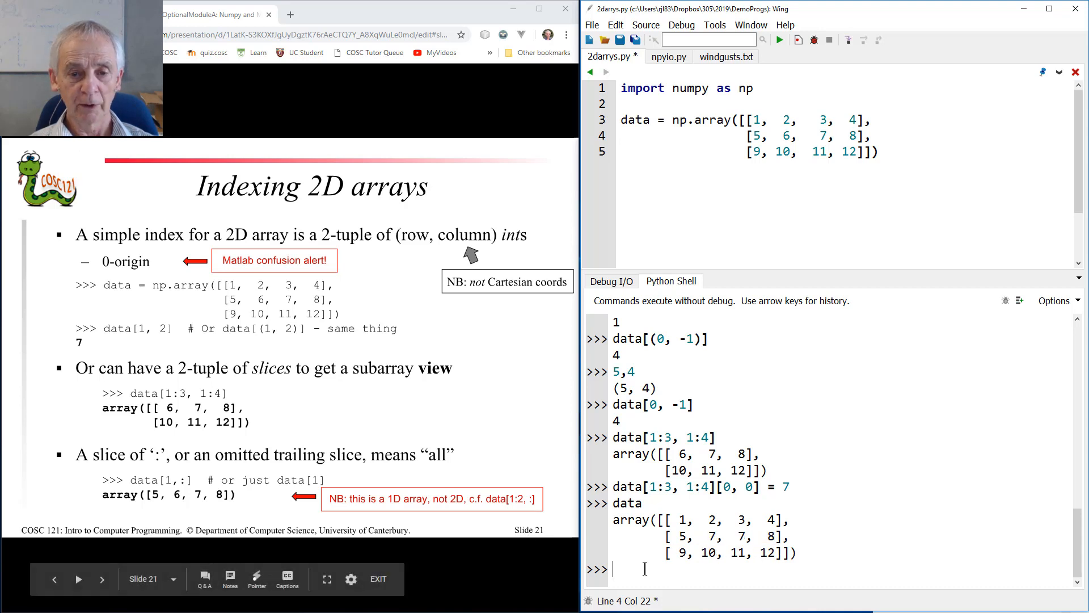
mouse_move(474, 505)
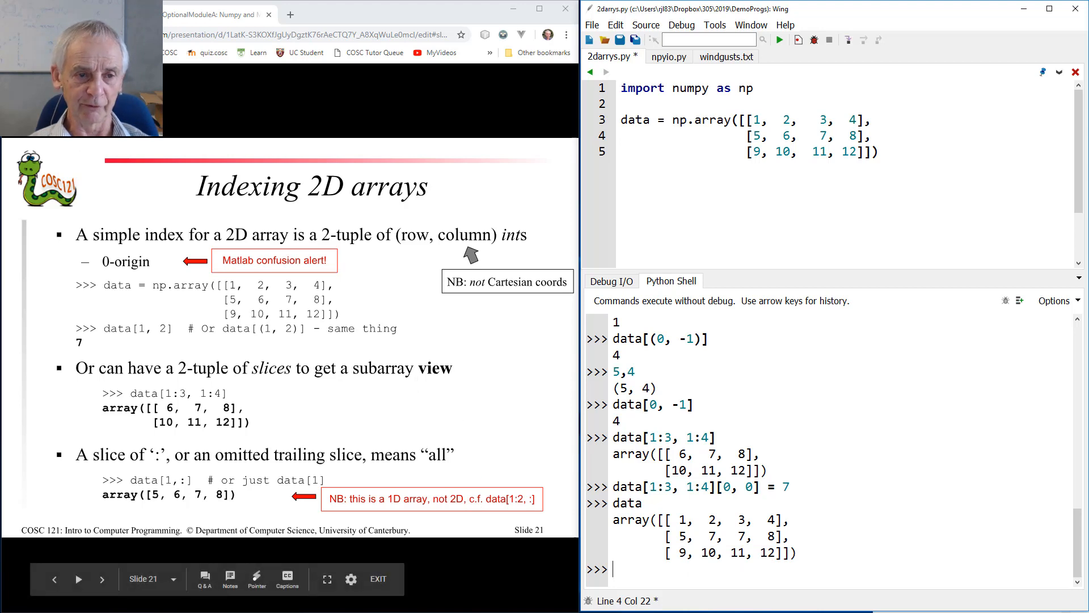
List rows with data[1:3] and data[1:3, :] to show they match
type("data[1:3, 1:4][0, 0] = 7")
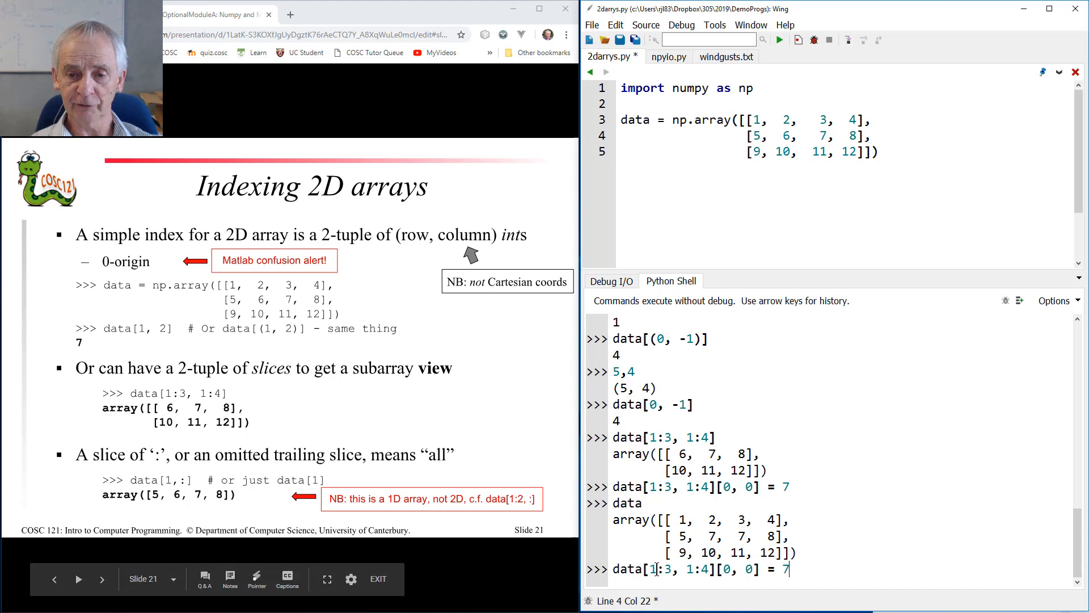
key("BackSpace")
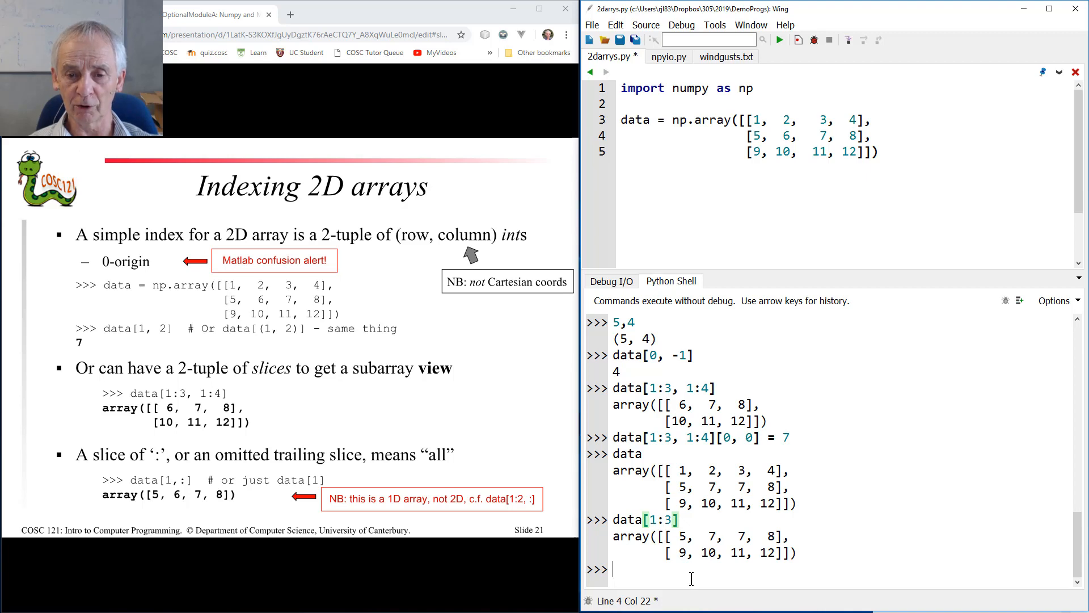
type("data[1:3]")
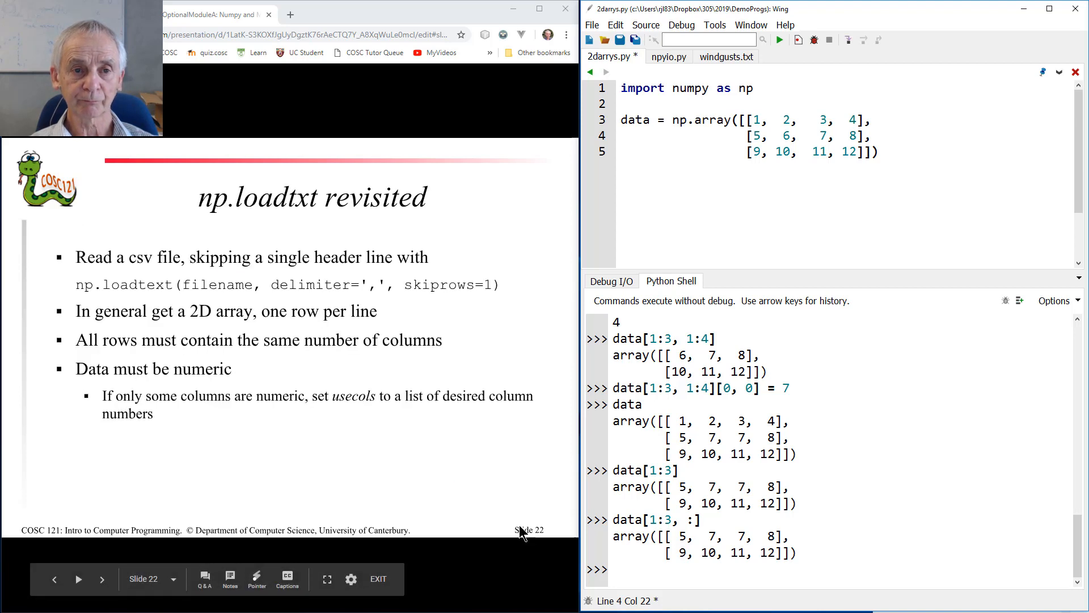
mouse_move(547, 290)
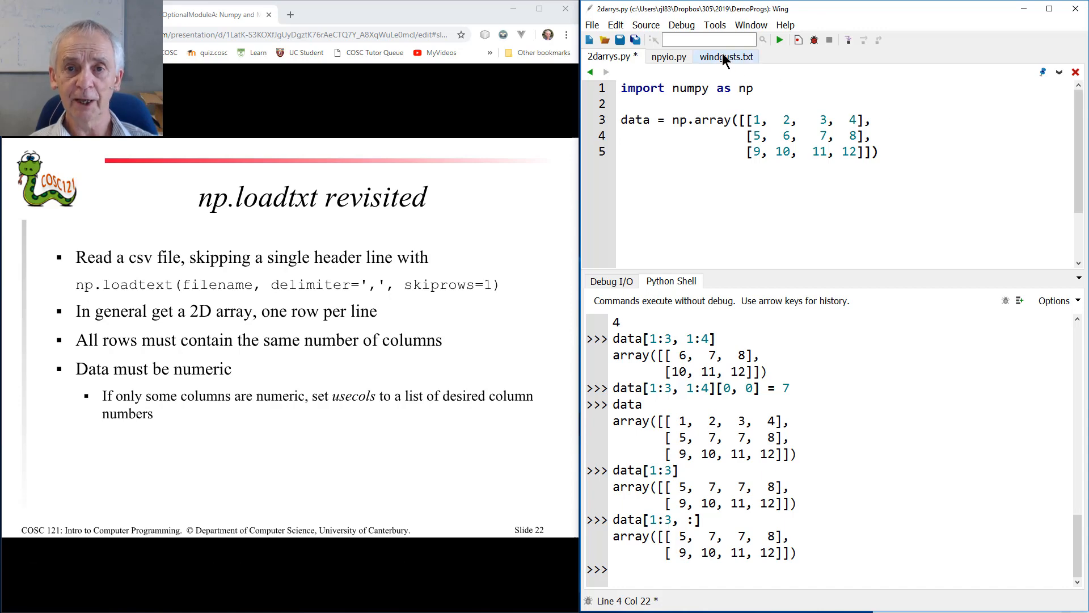
Show the windgusts.txt file with its pipe-separated station rows in the editor
left_click(726, 57)
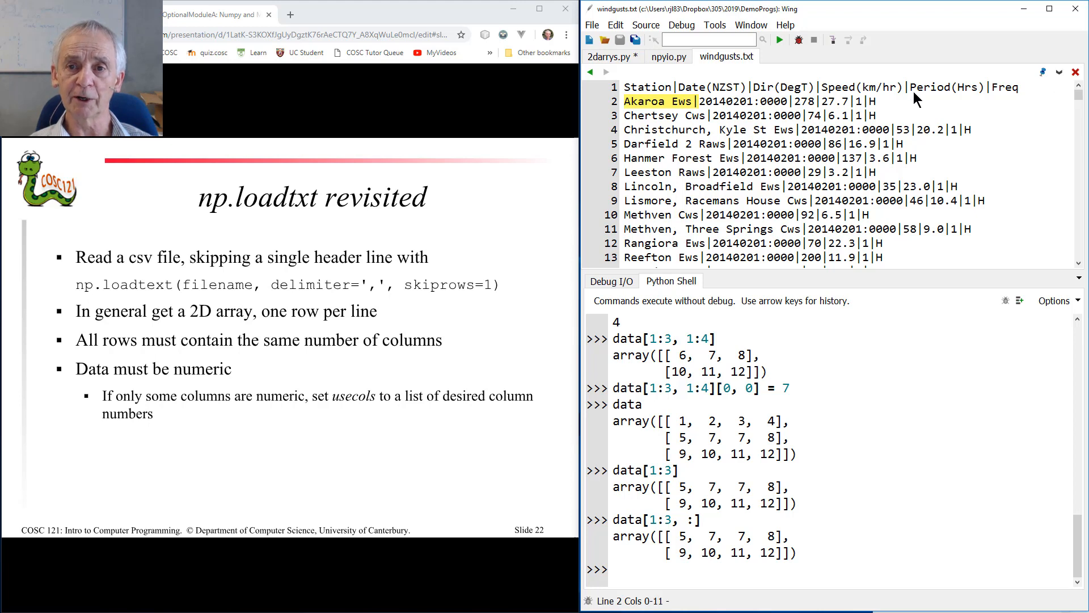
mouse_move(692, 118)
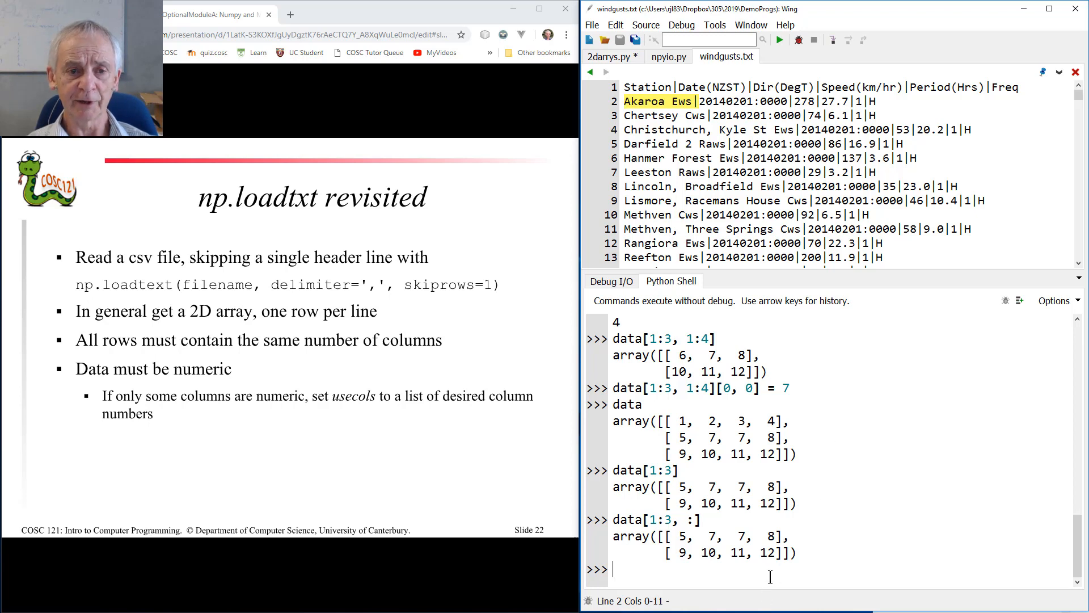
Load windgusts.txt with np.loadtxt using delimiter '|', skiprows=1 and usecols=(2,3)
type("np.")
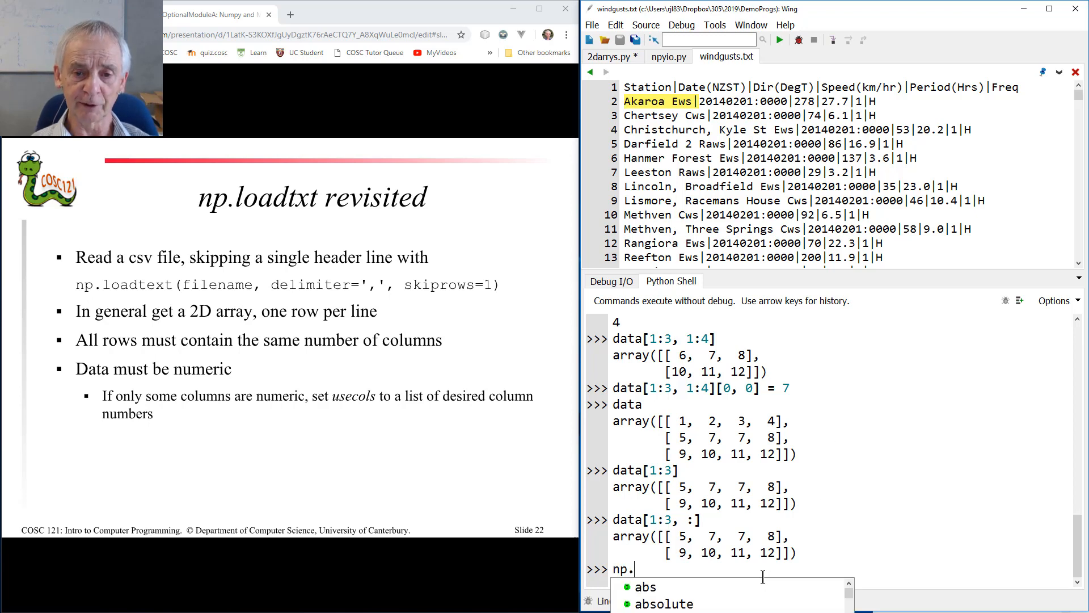
type("loadtxt")
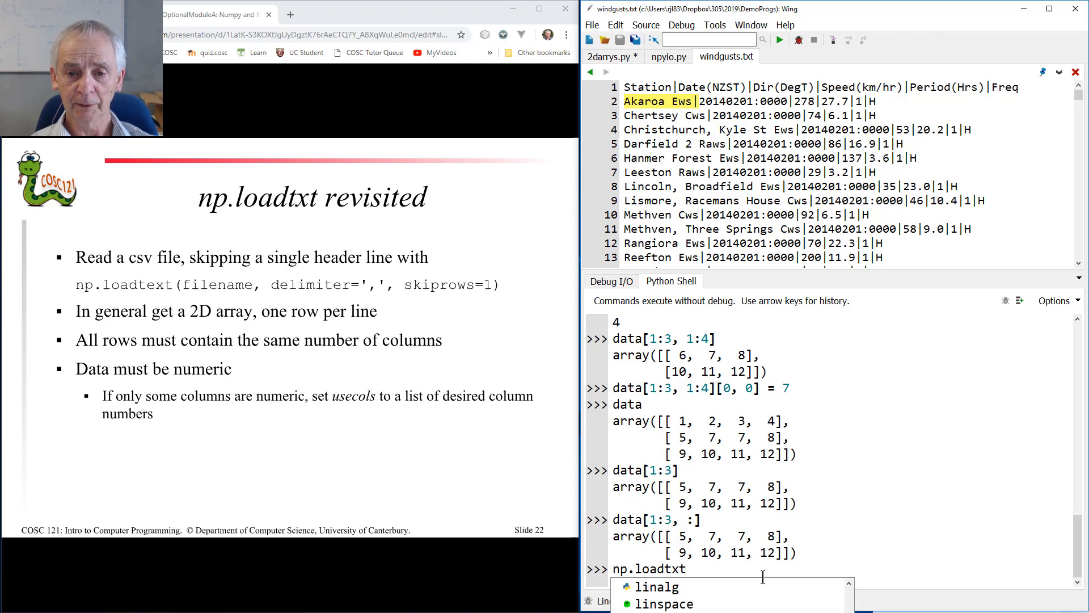
type("('")
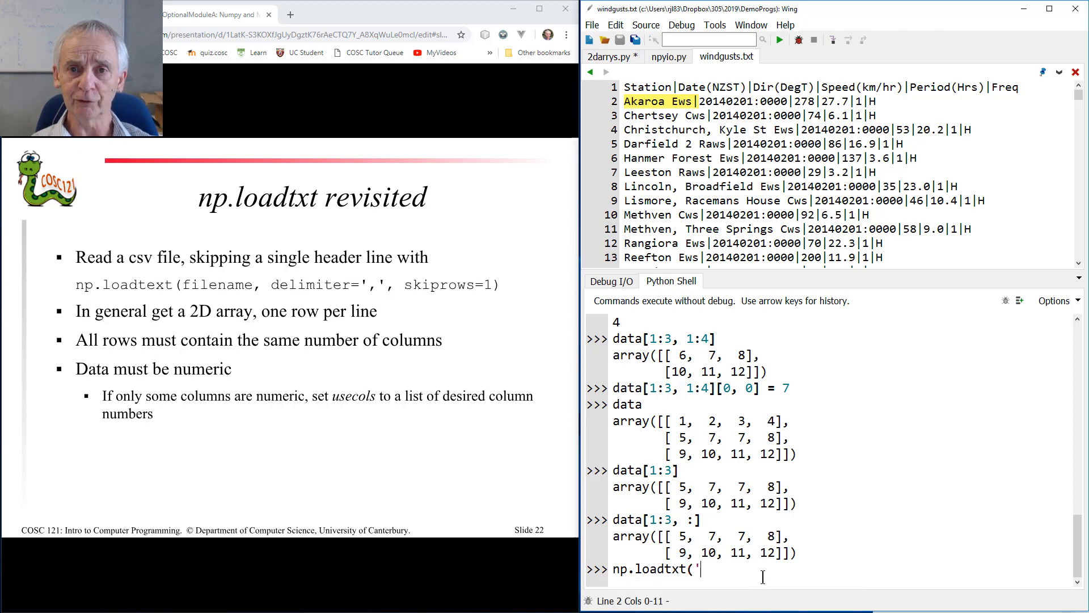
type("windgut")
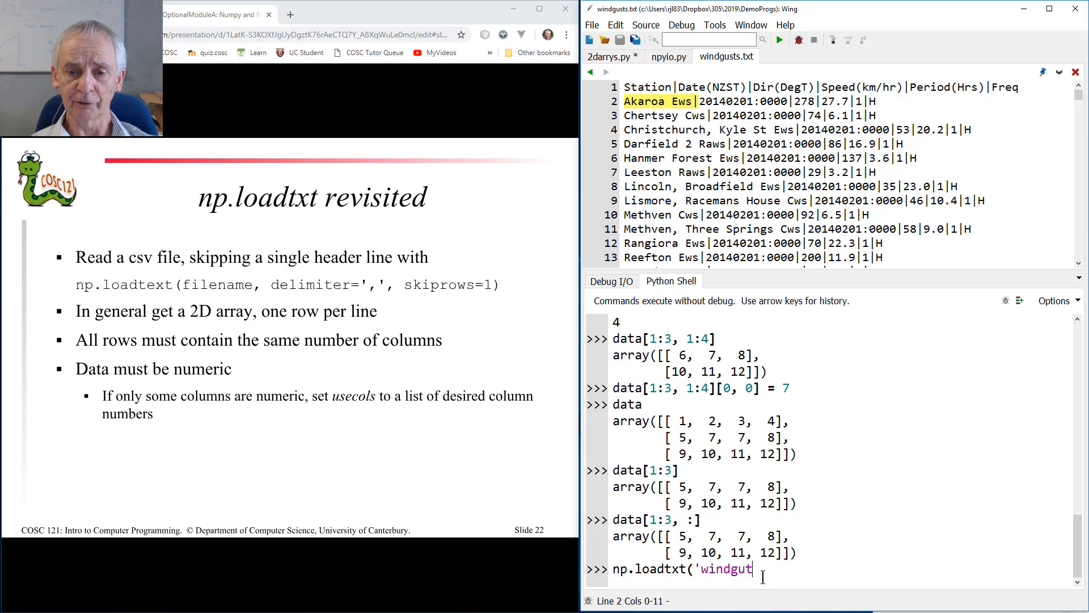
type("sts.txt'")
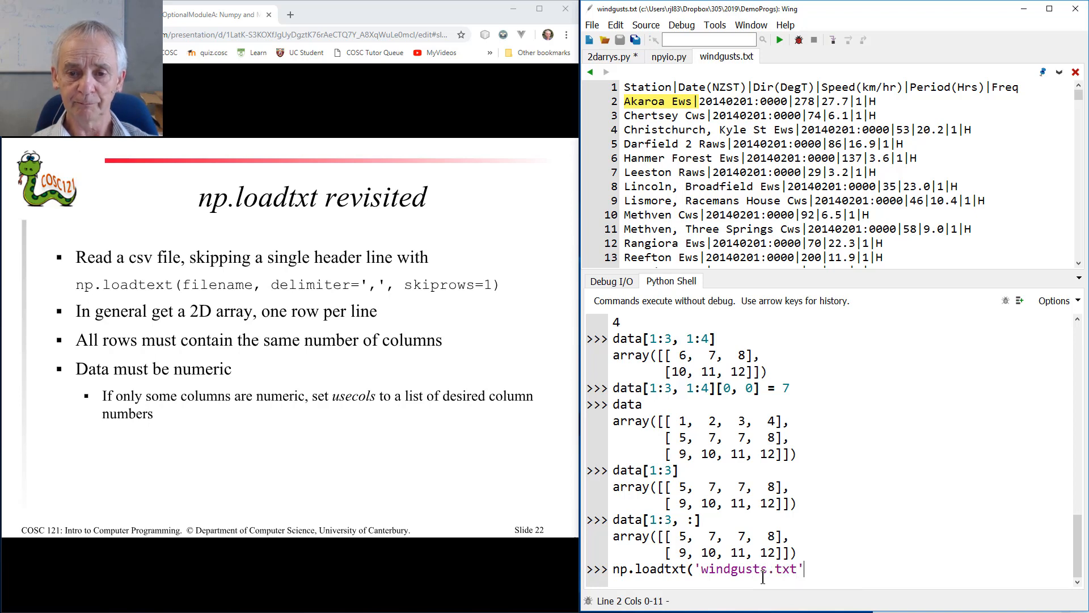
type(", delimi")
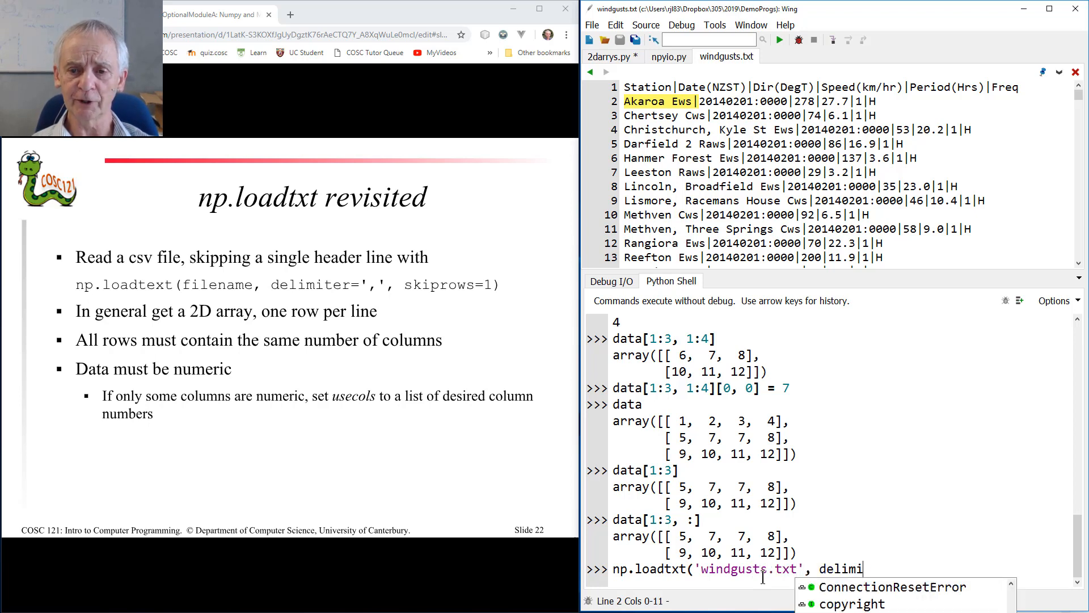
type("ter='")
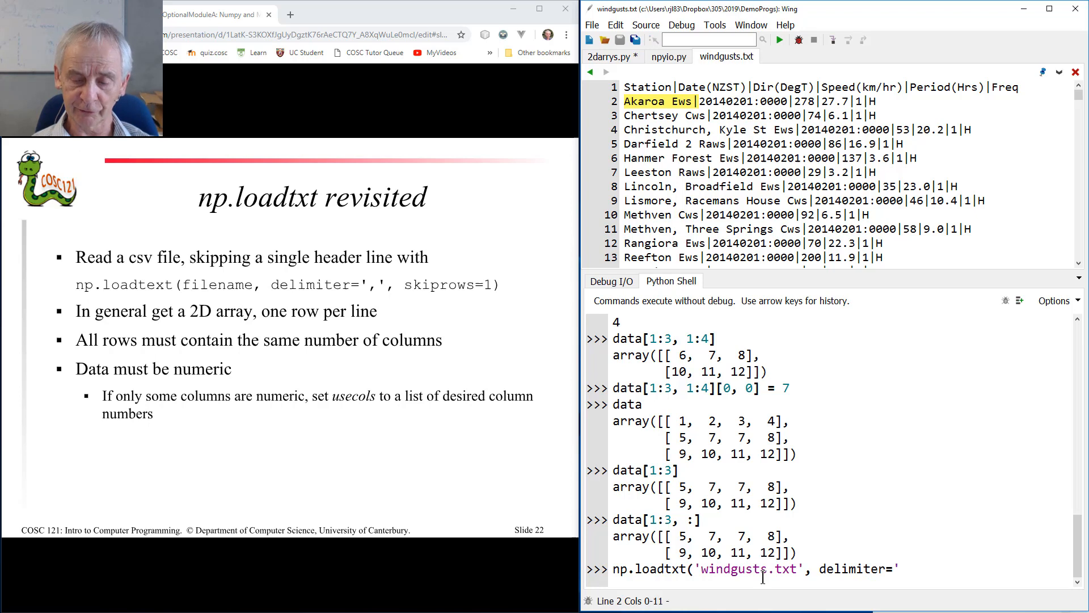
type("|',")
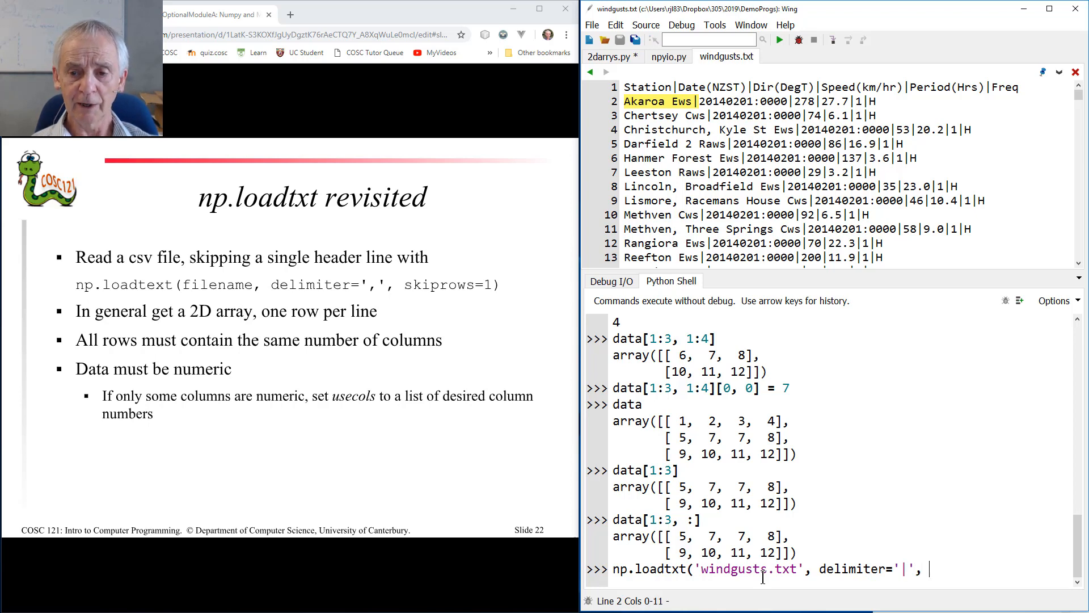
type("skiprows")
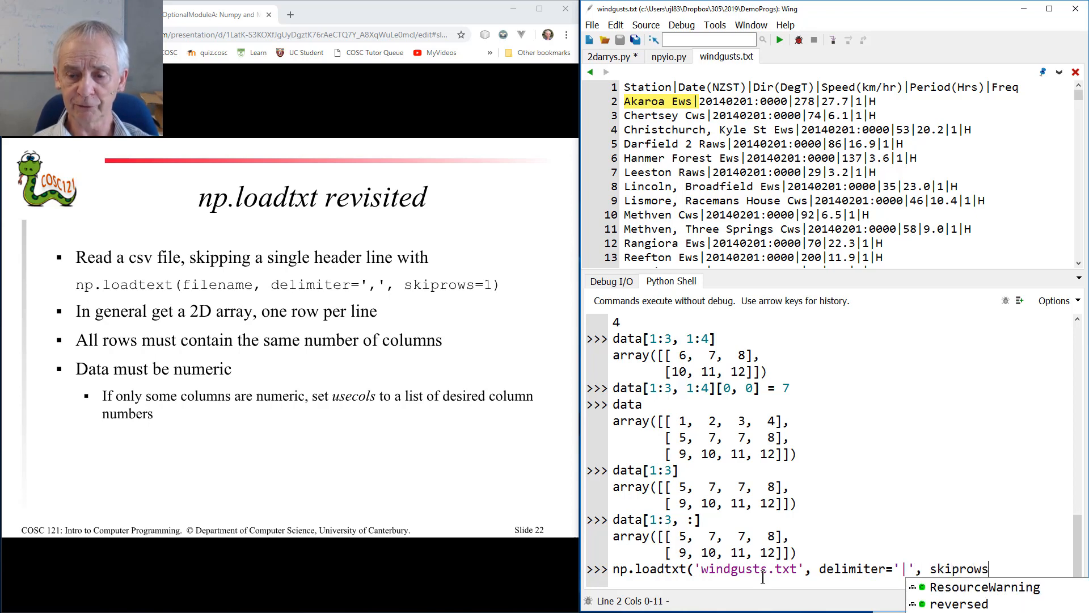
type("1, usecols=")
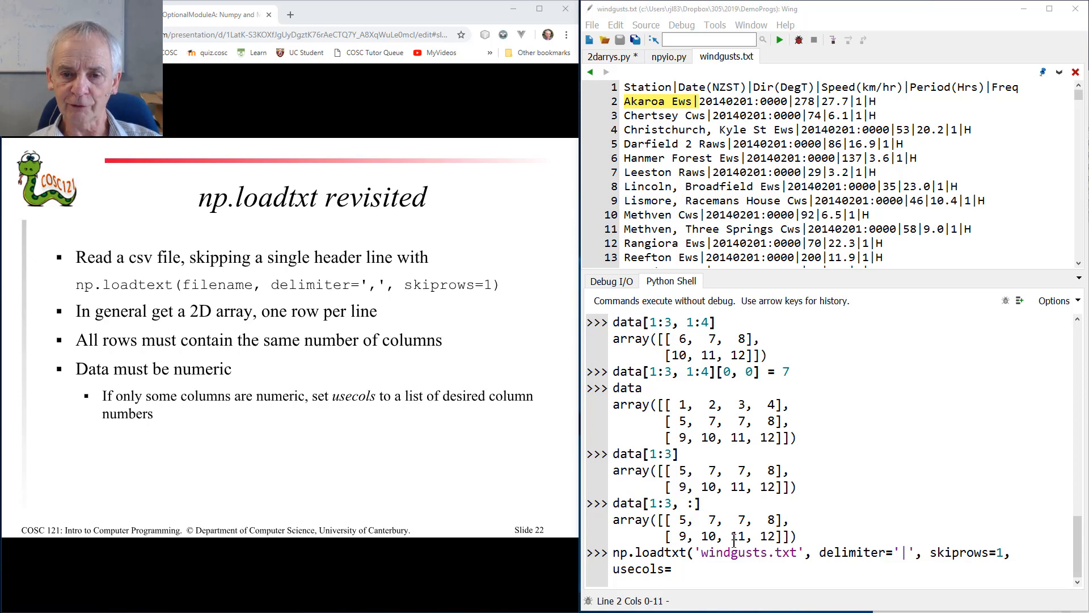
type("(")
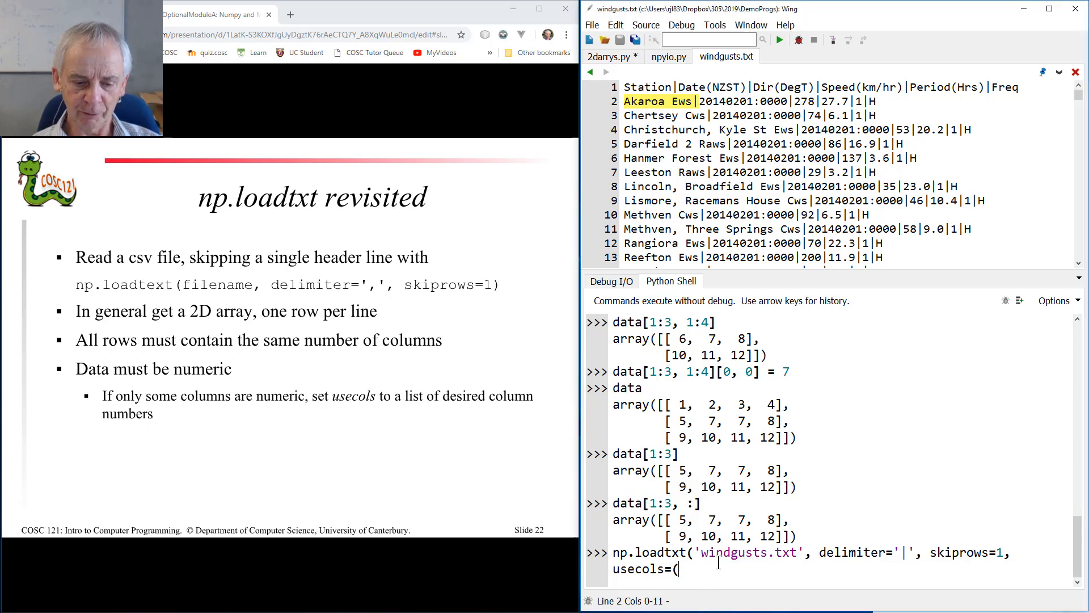
type("2,3)")
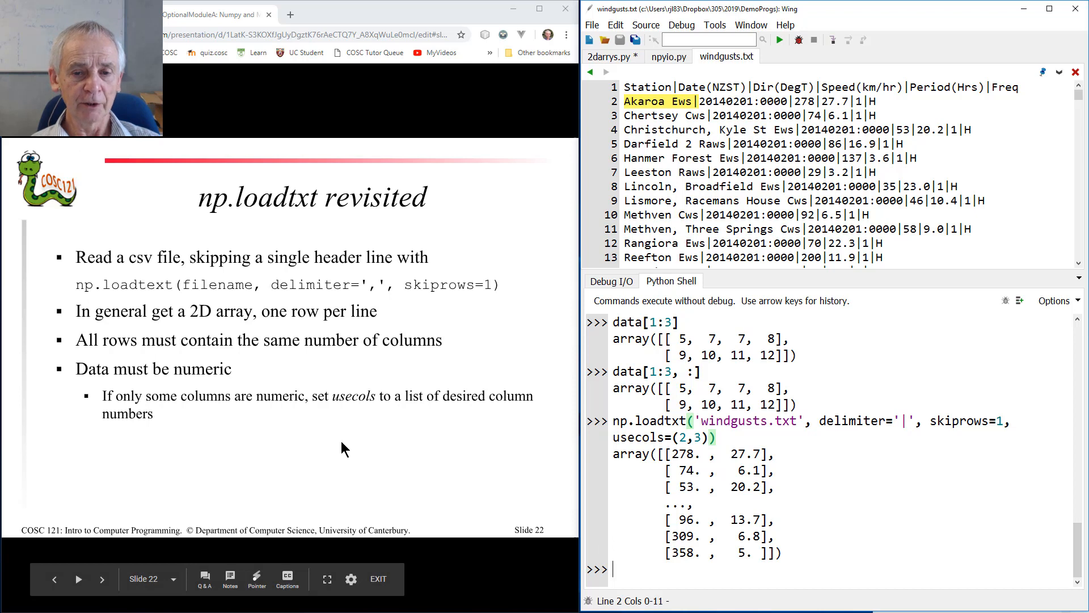
mouse_move(389, 441)
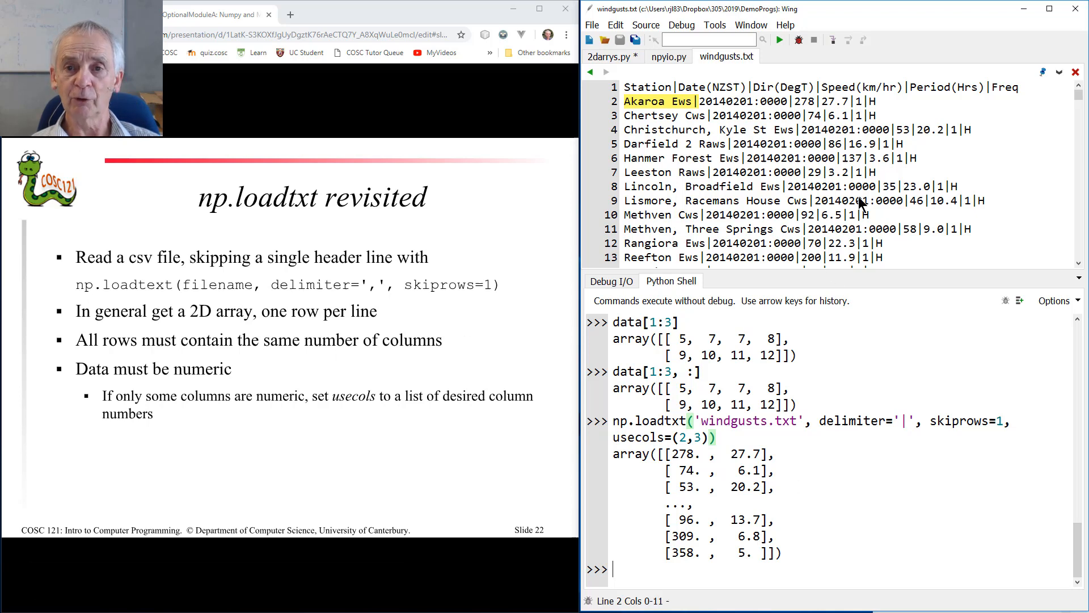
mouse_move(291, 340)
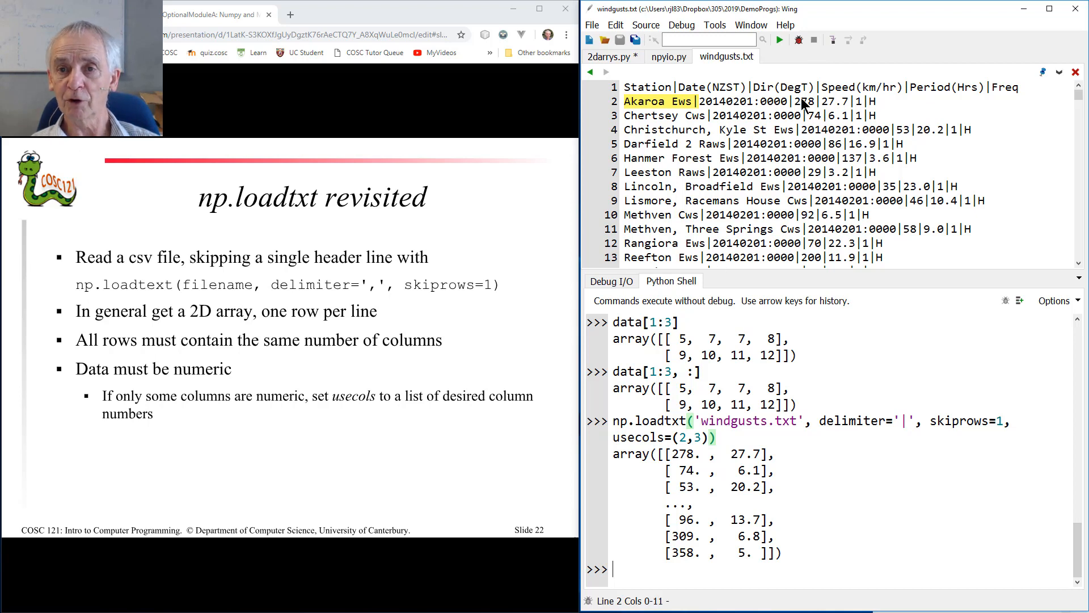
mouse_move(271, 271)
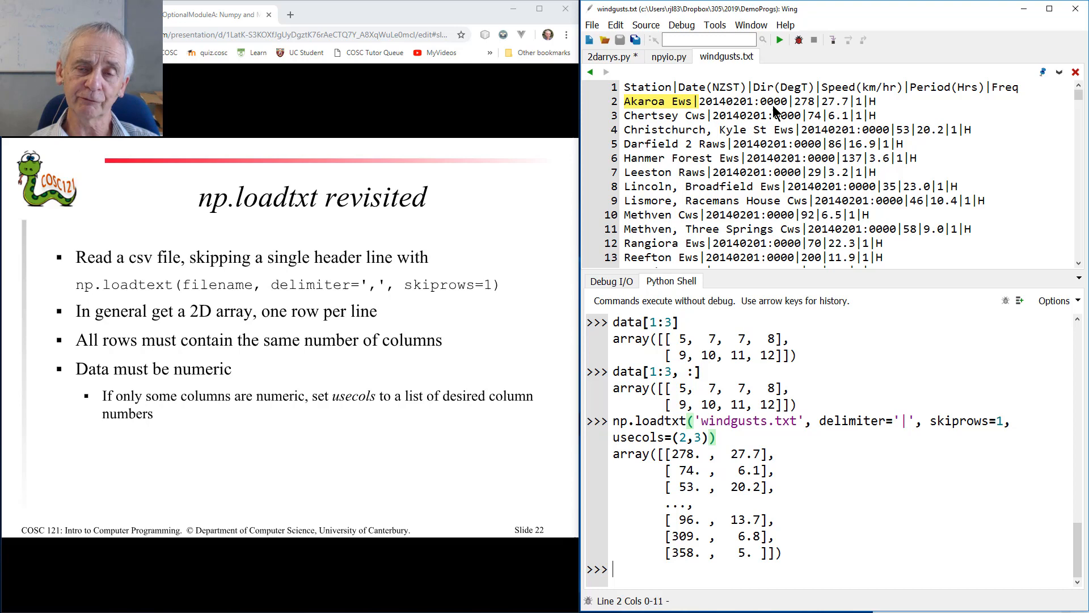
mouse_move(398, 466)
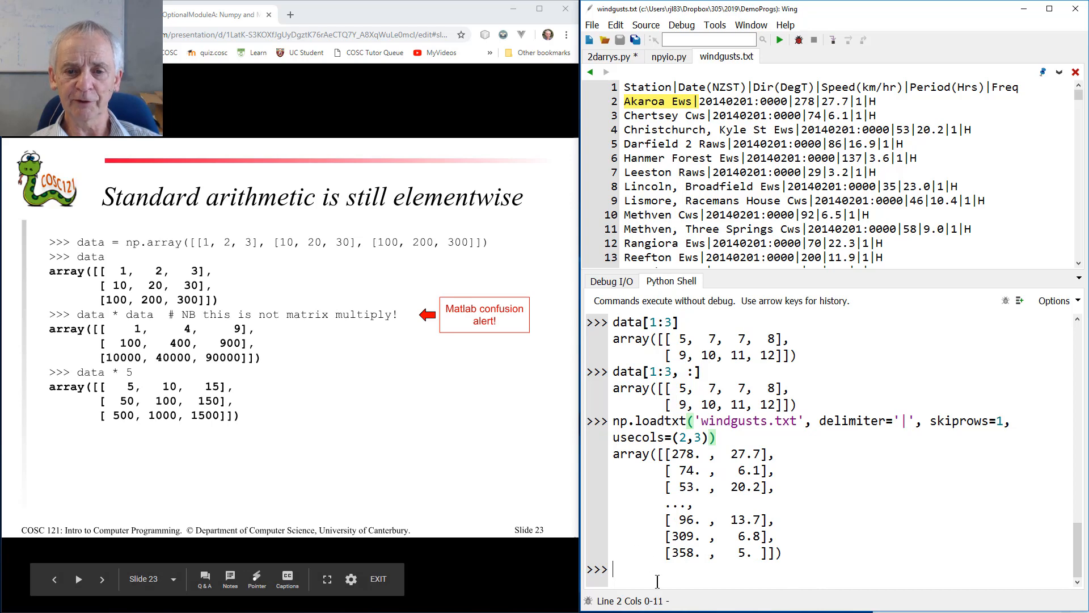
Show data, then elementwise data * 5, data * data and data + 4
type("data")
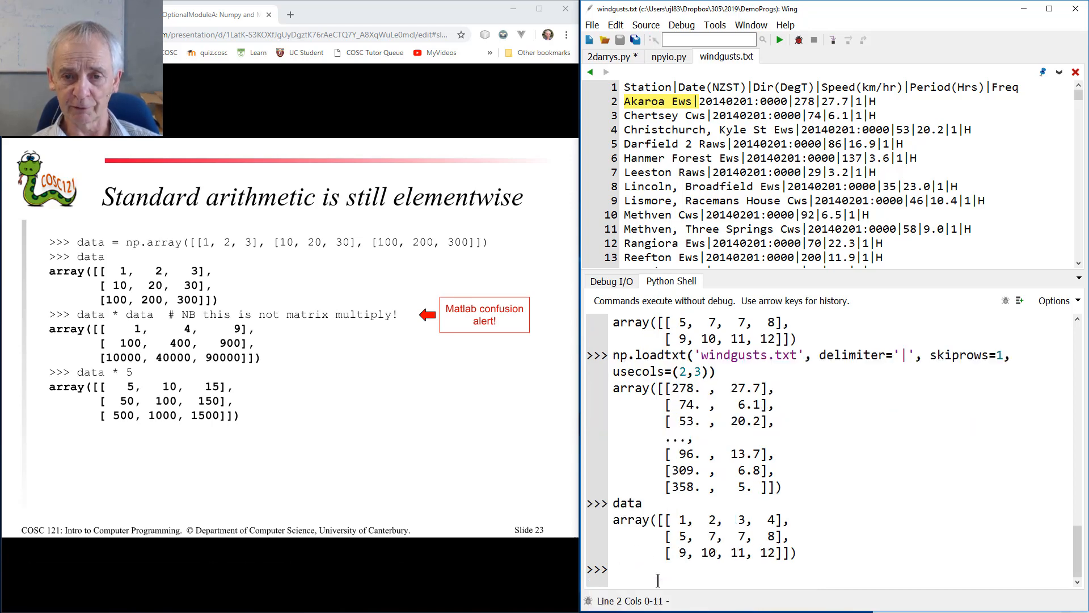
type("data * 5")
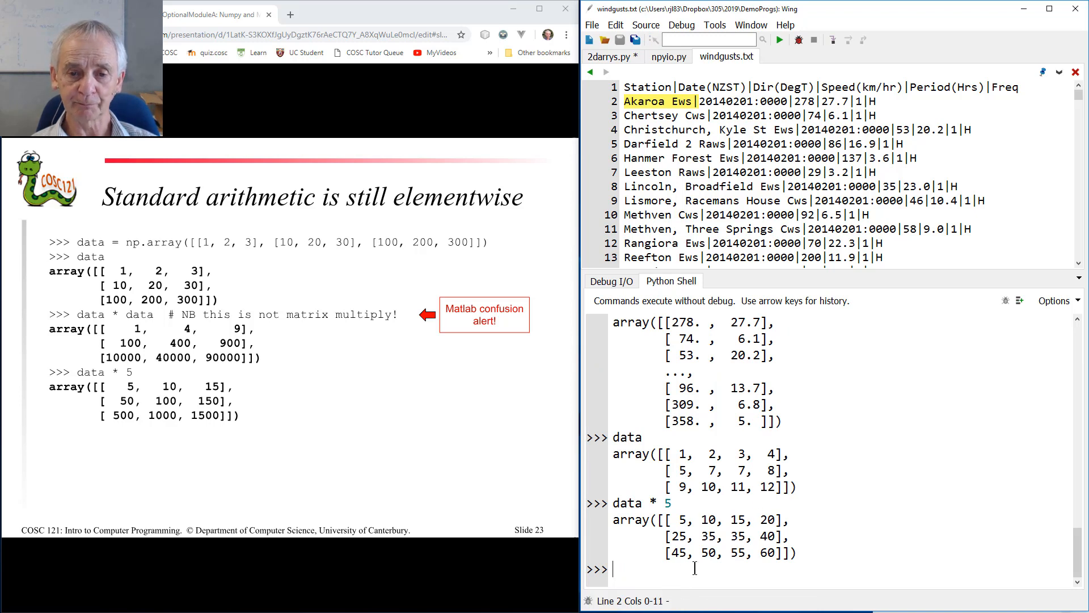
type("data * da")
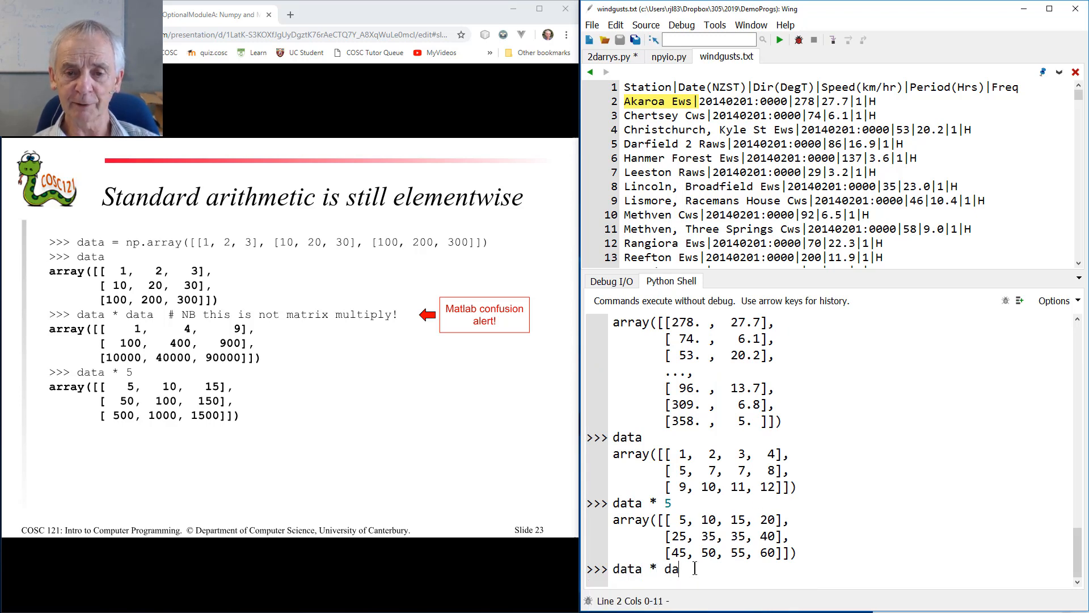
type("ta")
type("data +")
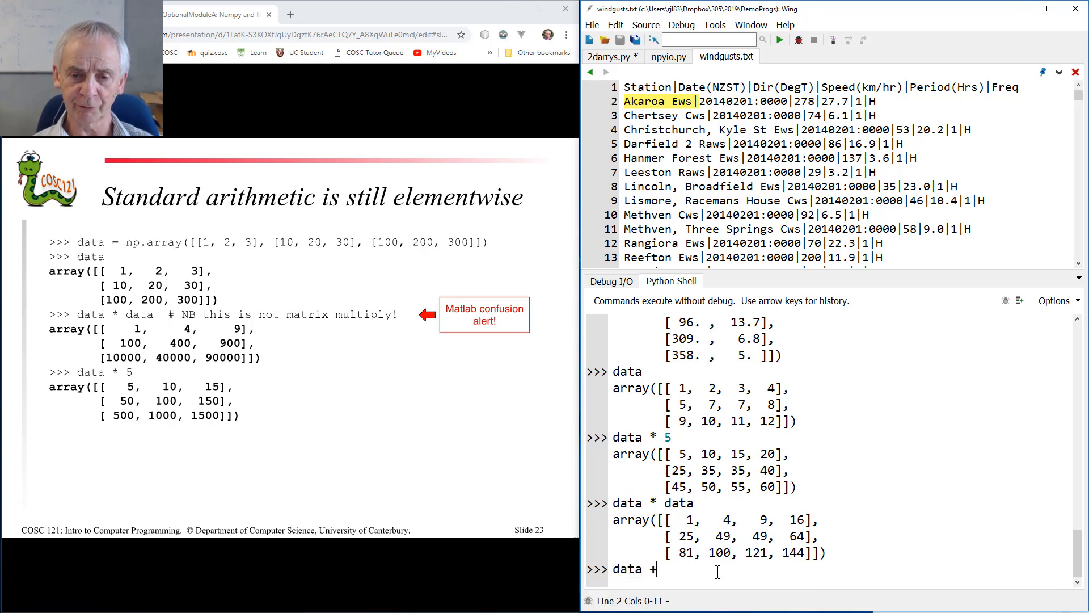
type("4")
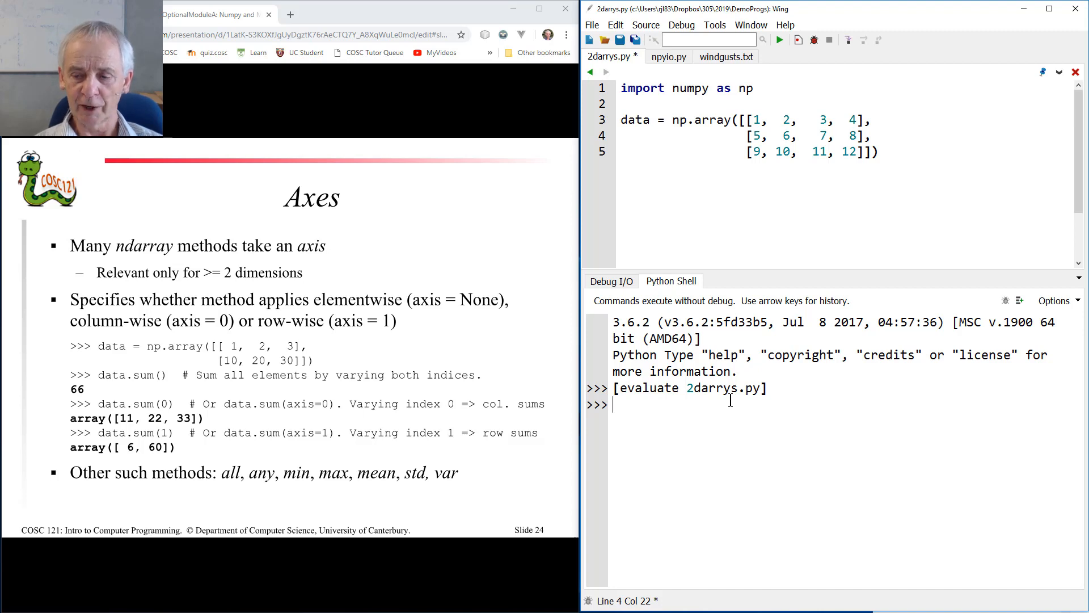
Evaluate np.sum(data) to get the overall total 78
type("np")
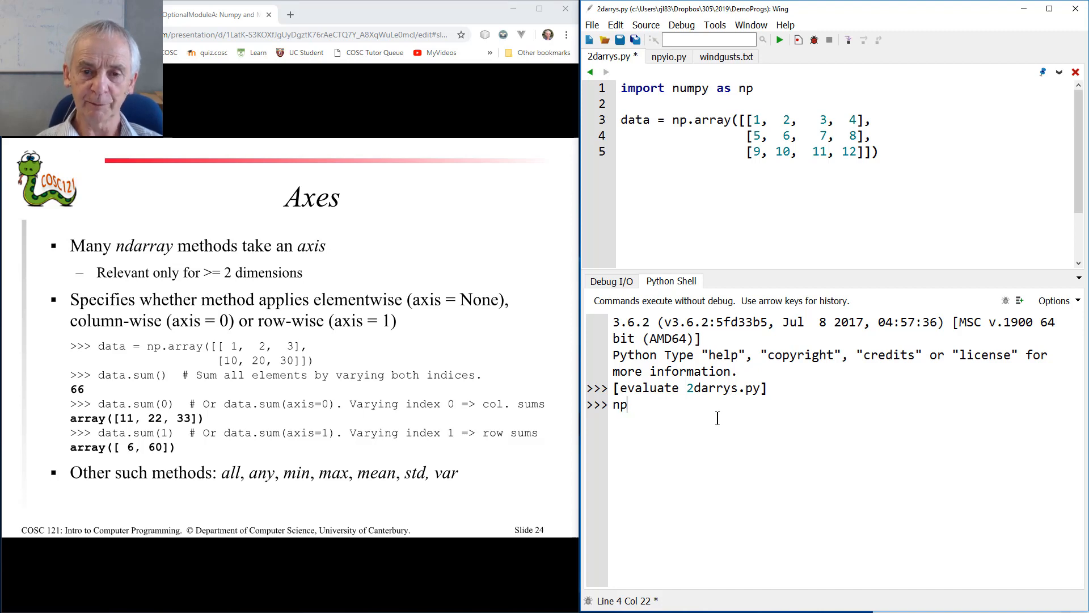
type(".sum(data")
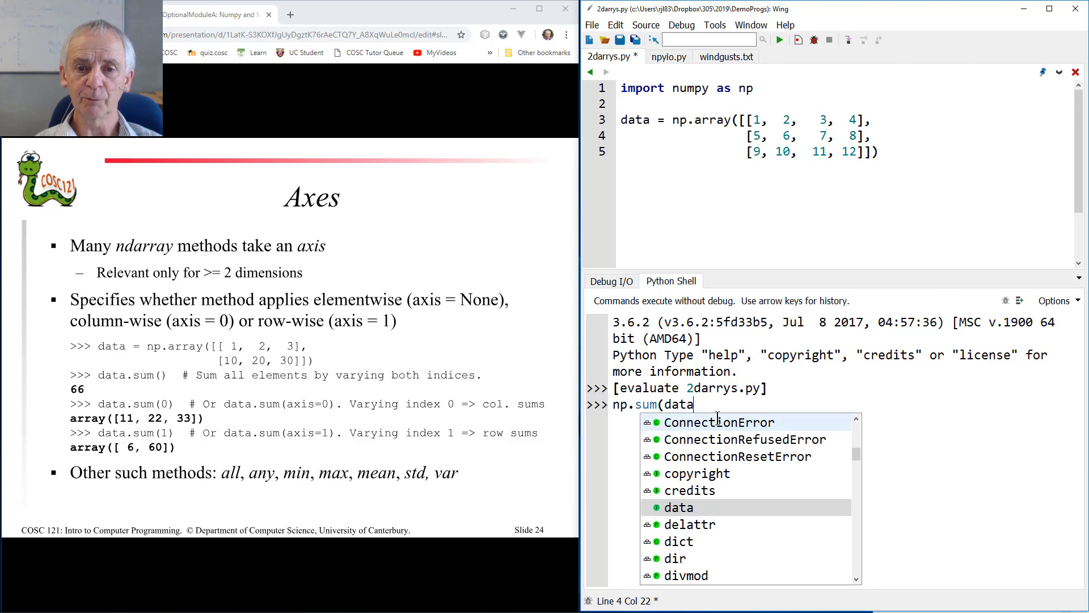
key("Return")
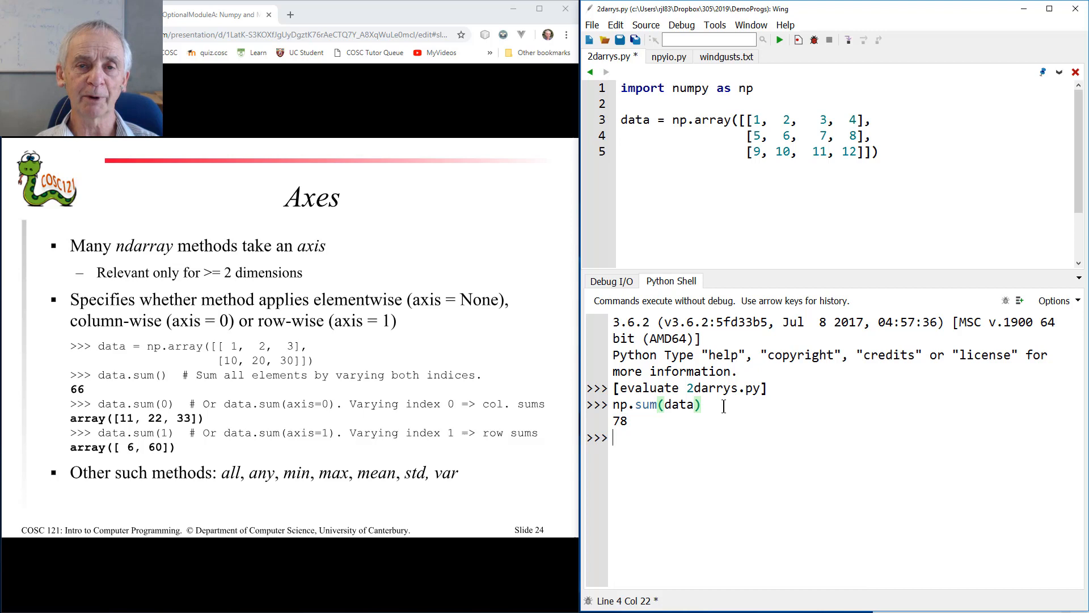
Sum data column-wise with axis=0 and row-wise with axis=1
type("np")
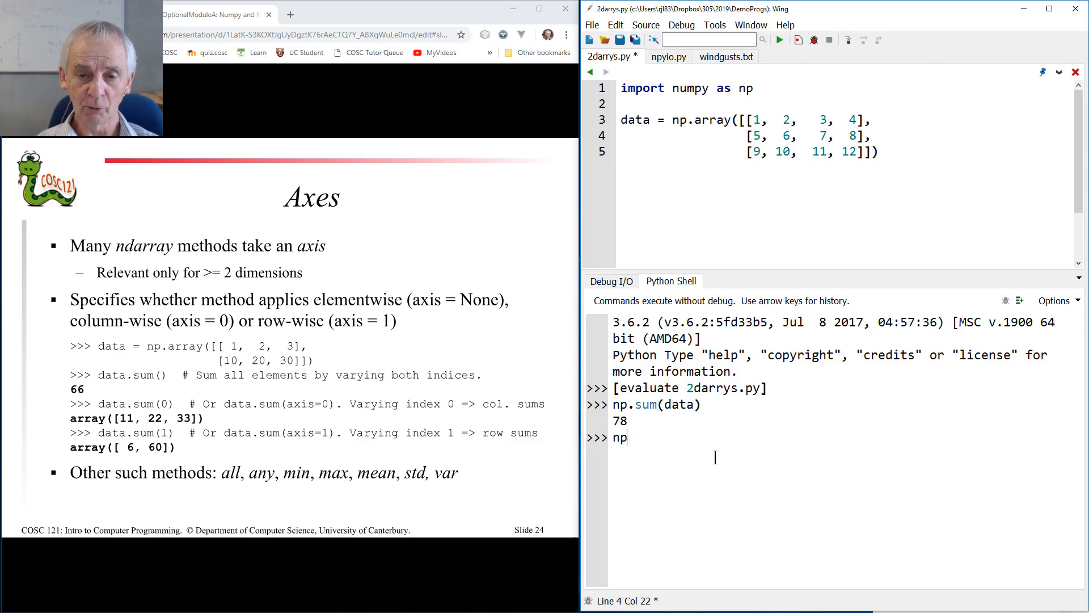
type(".sum(")
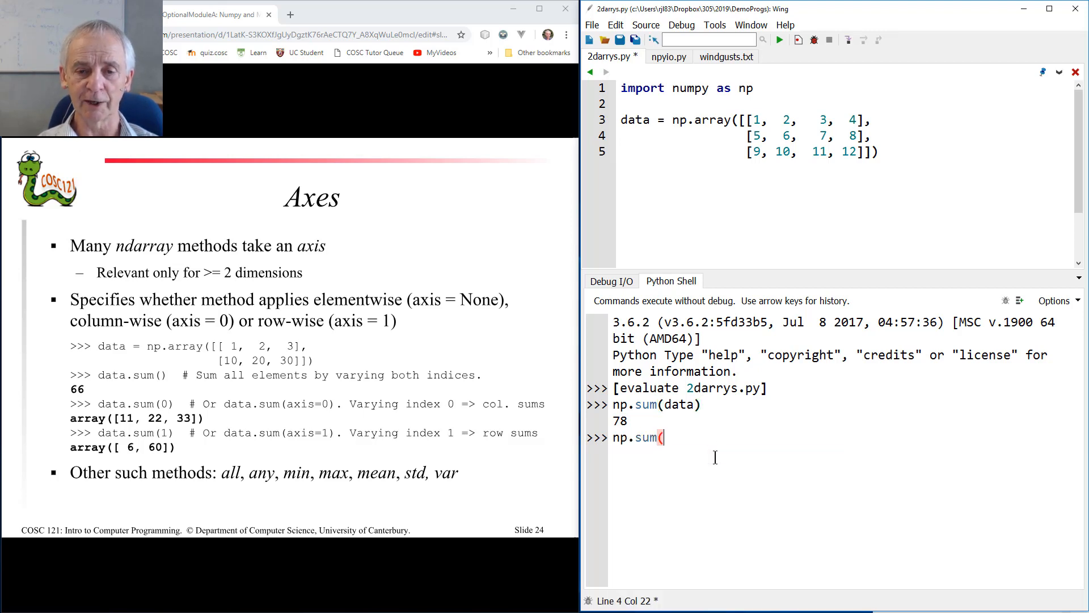
type("data,")
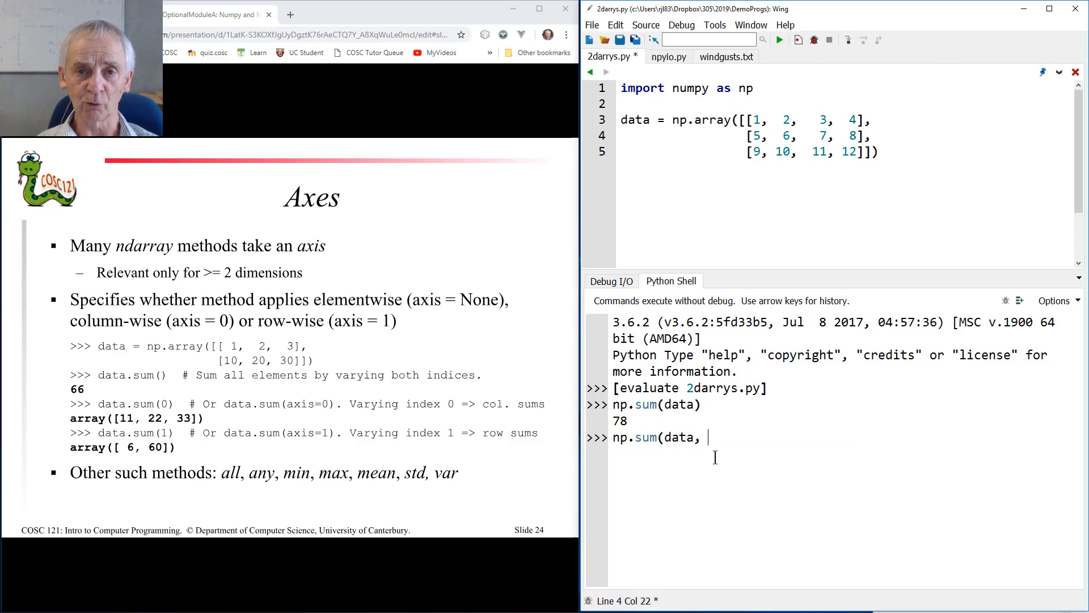
type("axis=0")
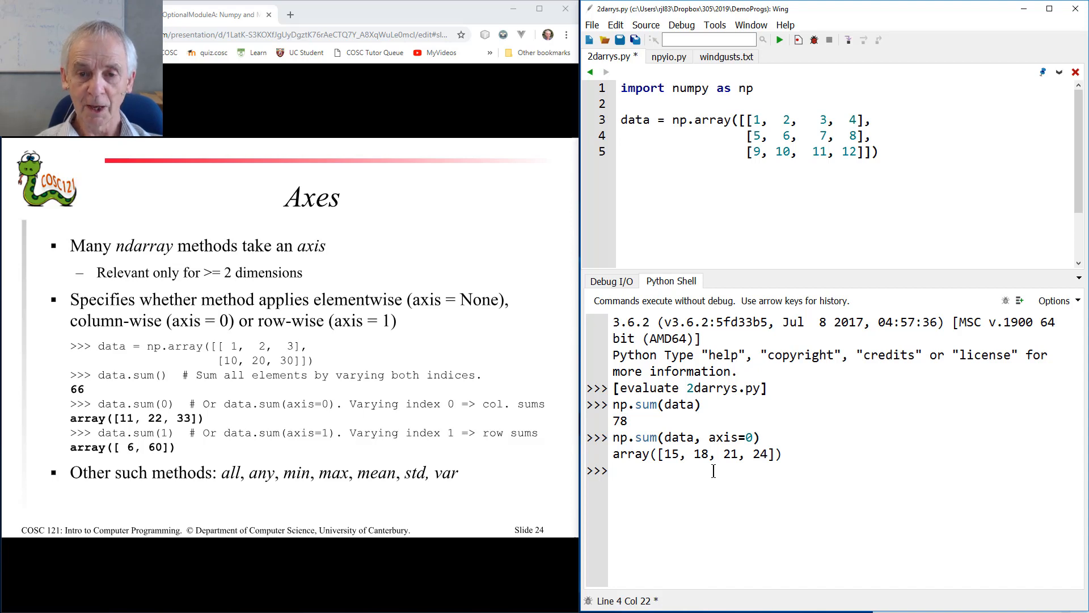
type("np.sum(data, axis=1")
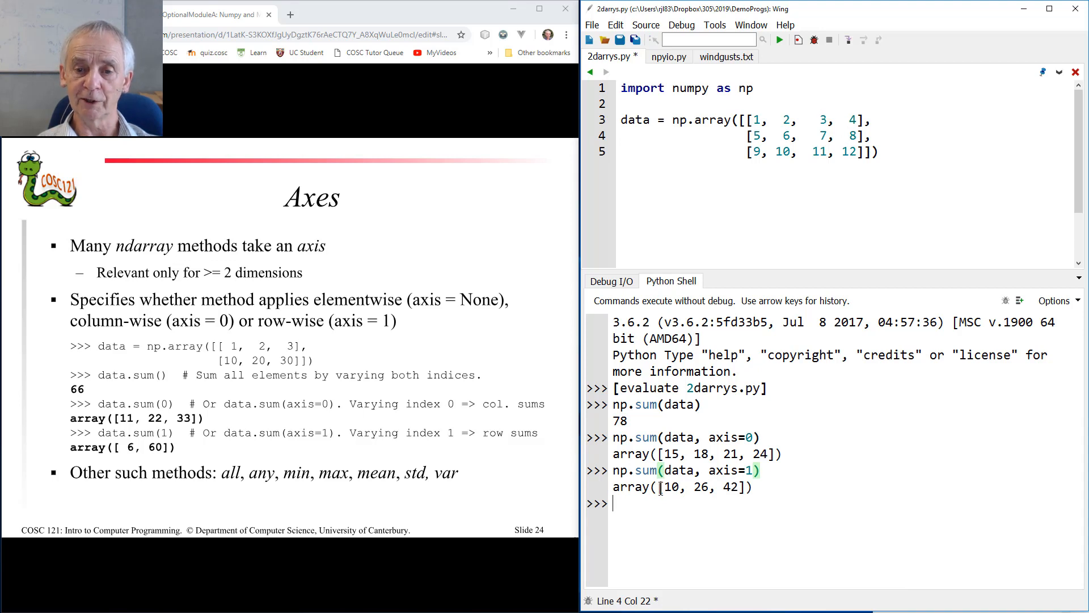
double_click(670, 487)
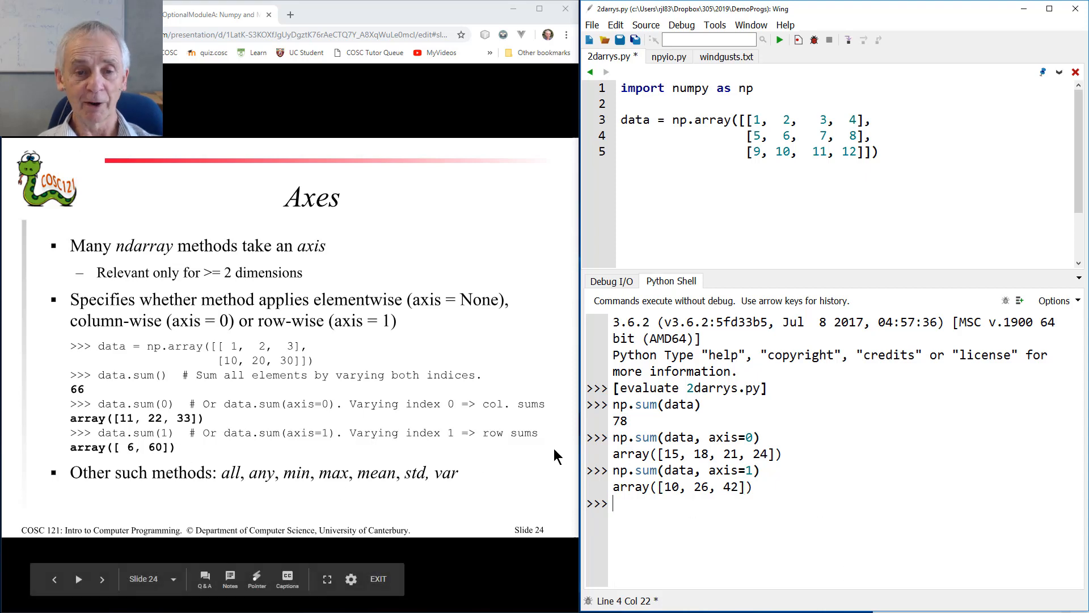
mouse_move(238, 485)
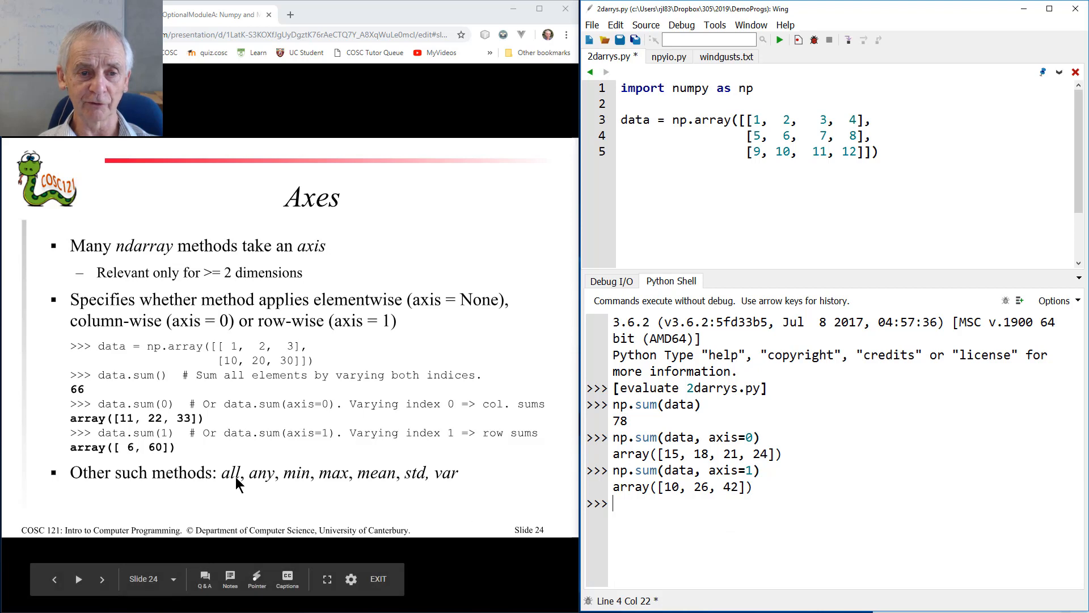
mouse_move(321, 506)
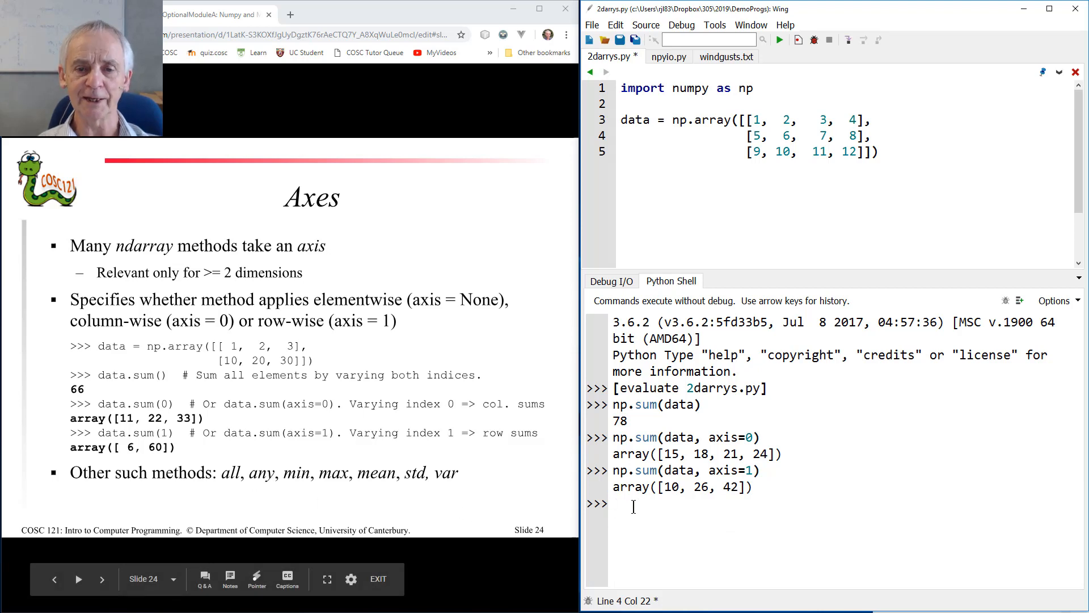
Evaluate data > 6 and np.all(data > 6, axis=1), giving [False, False, True]
type("d")
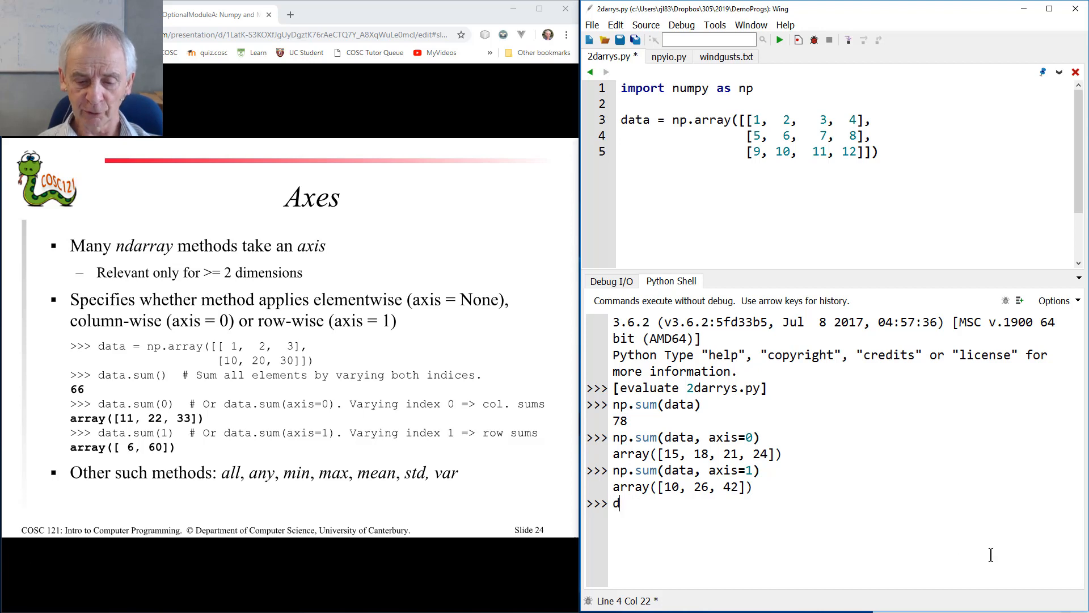
type("ata > 6")
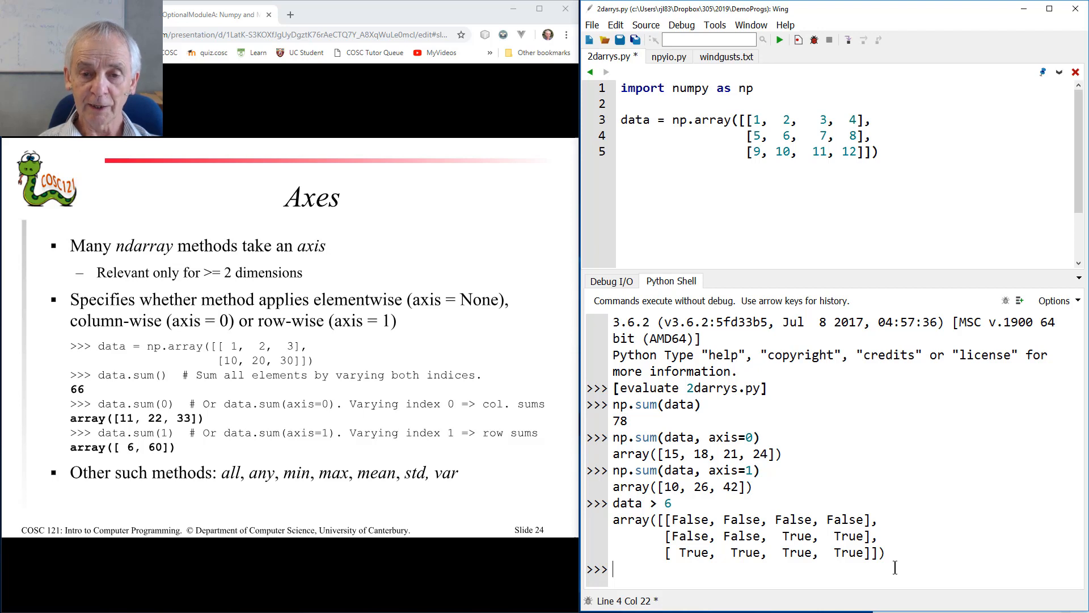
type("np.all(data > 6")
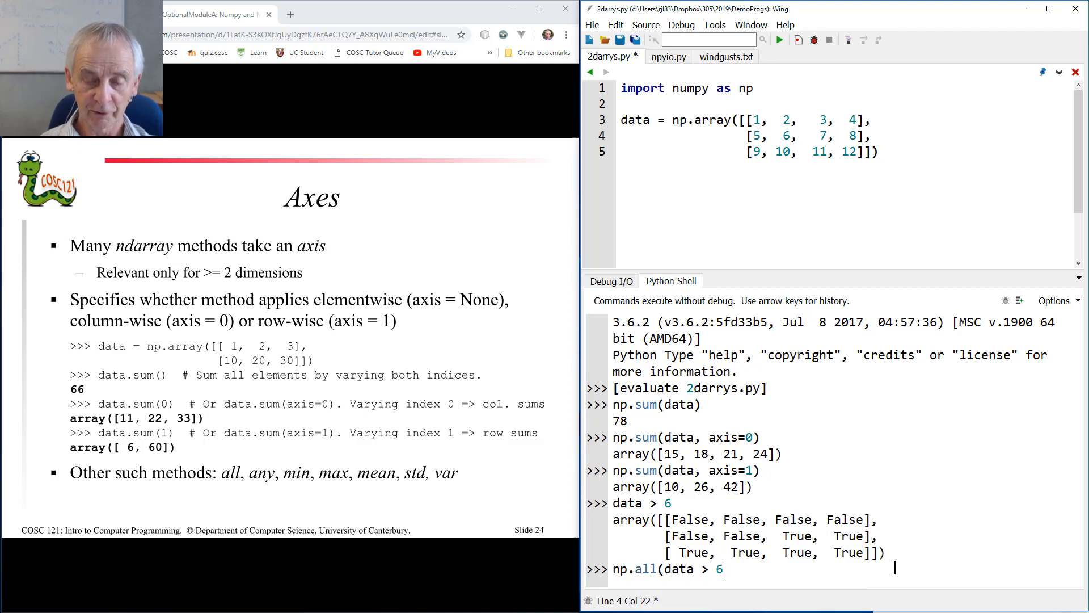
type(", axis=1")
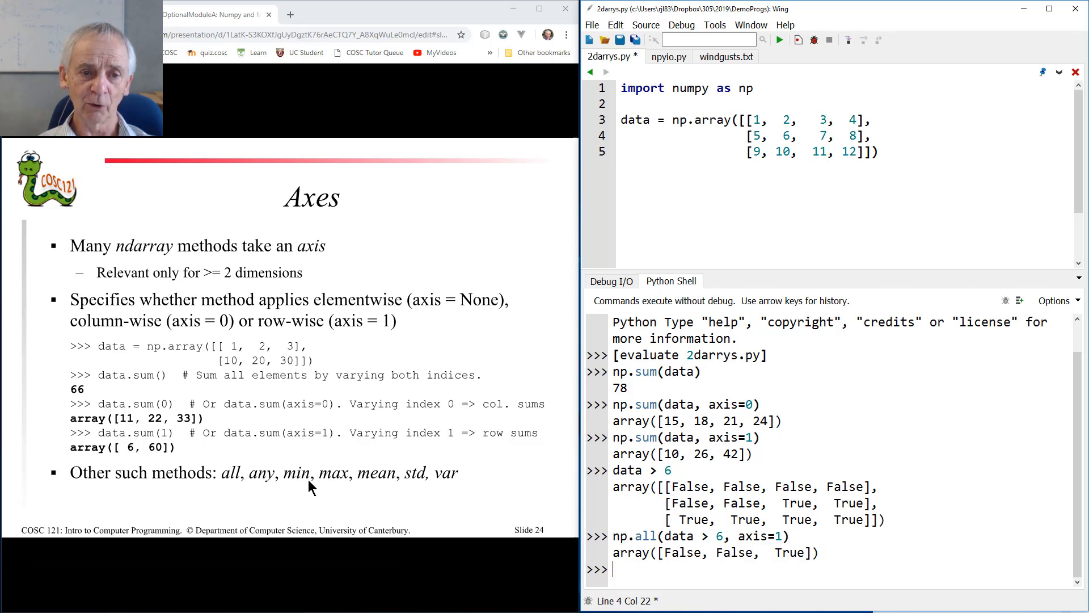
mouse_move(470, 495)
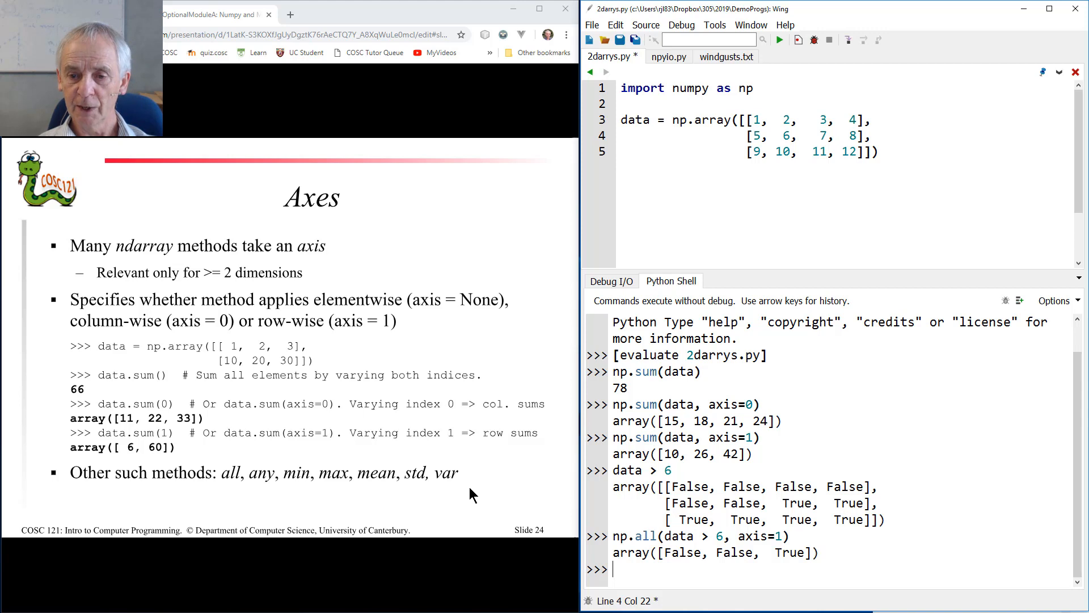